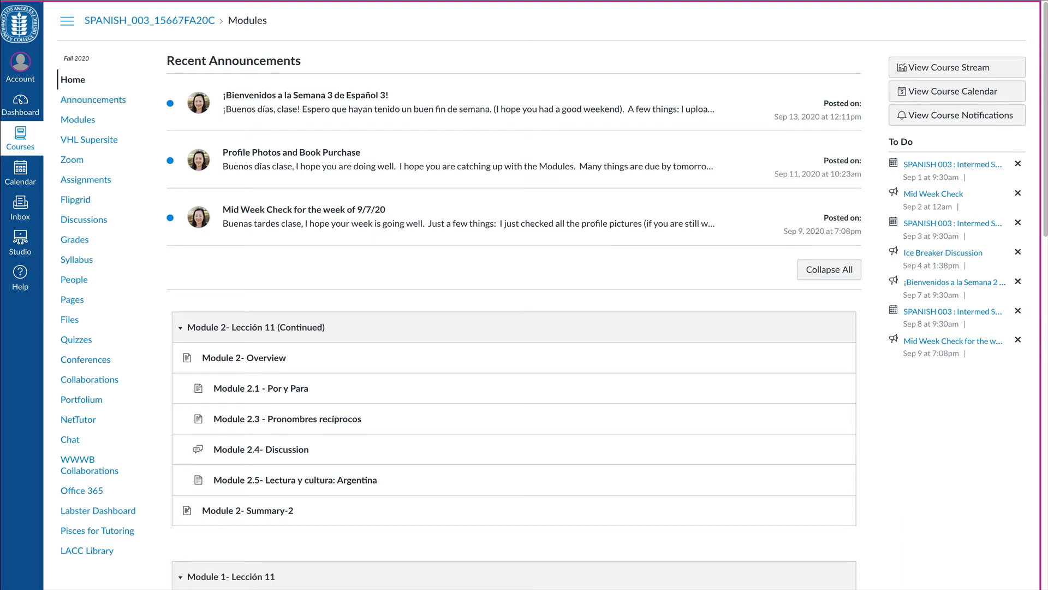
pyautogui.moveTo(450, 487)
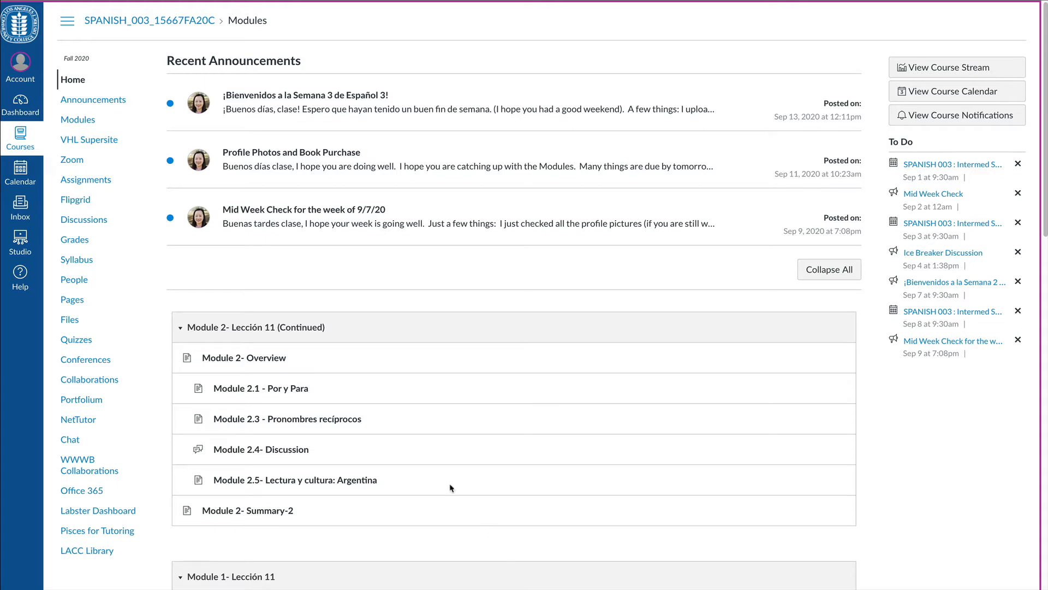
pyautogui.moveTo(503, 415)
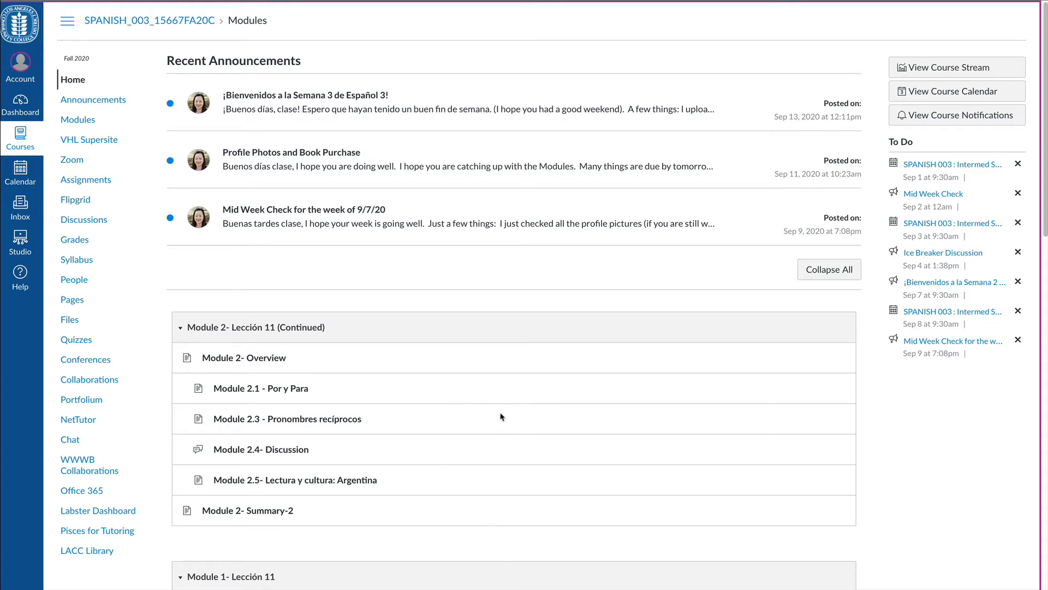
pyautogui.moveTo(553, 459)
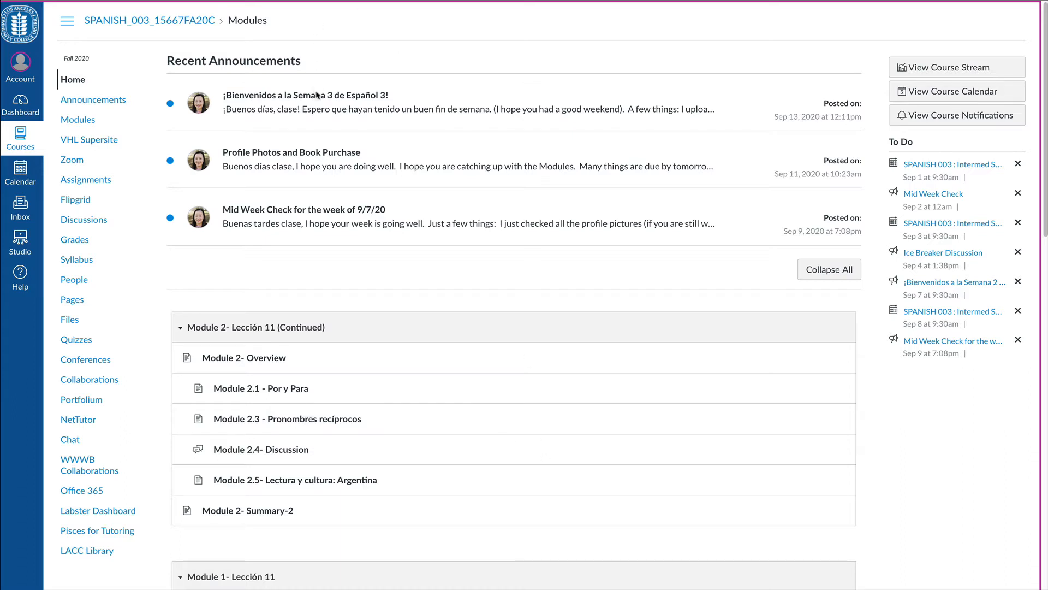
pyautogui.moveTo(777, 92)
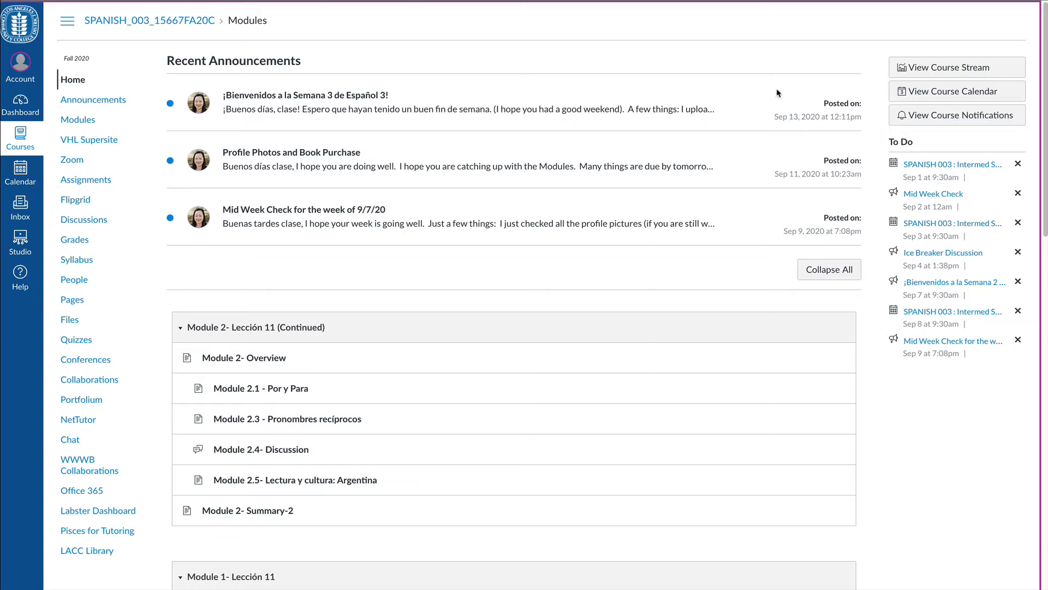
pyautogui.moveTo(406, 248)
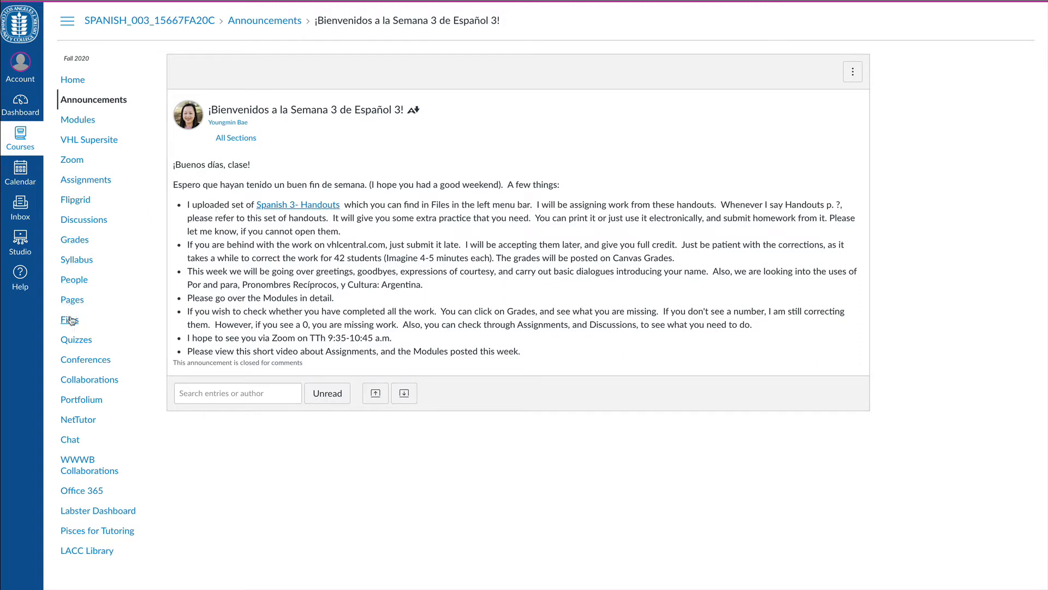
pyautogui.moveTo(327, 211)
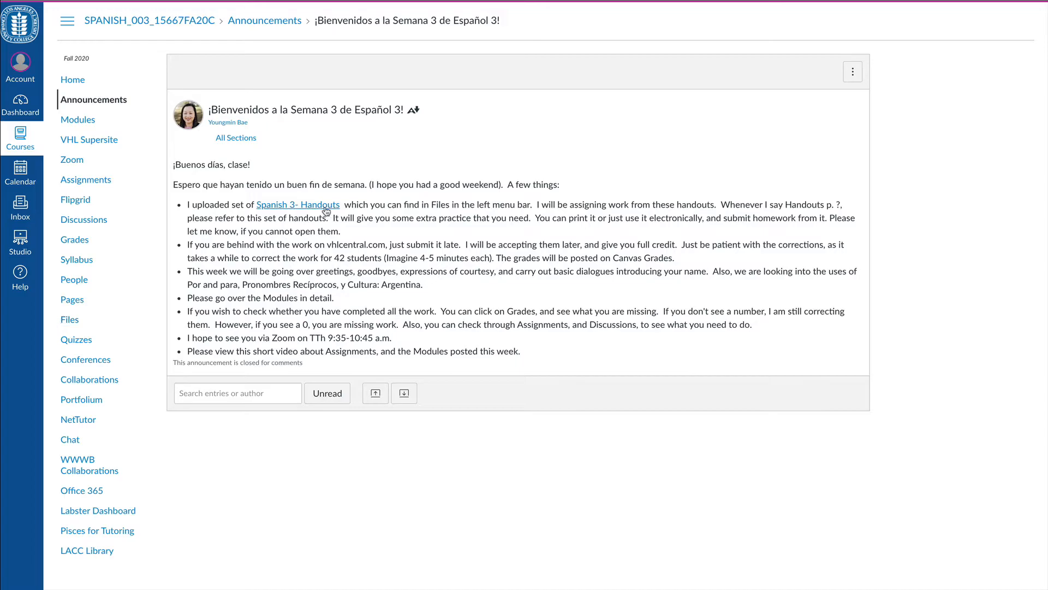
# Load the Spanish 3- Handouts PDF preview and page forward to the page 8 Por o Para exercise
pyautogui.click(297, 205)
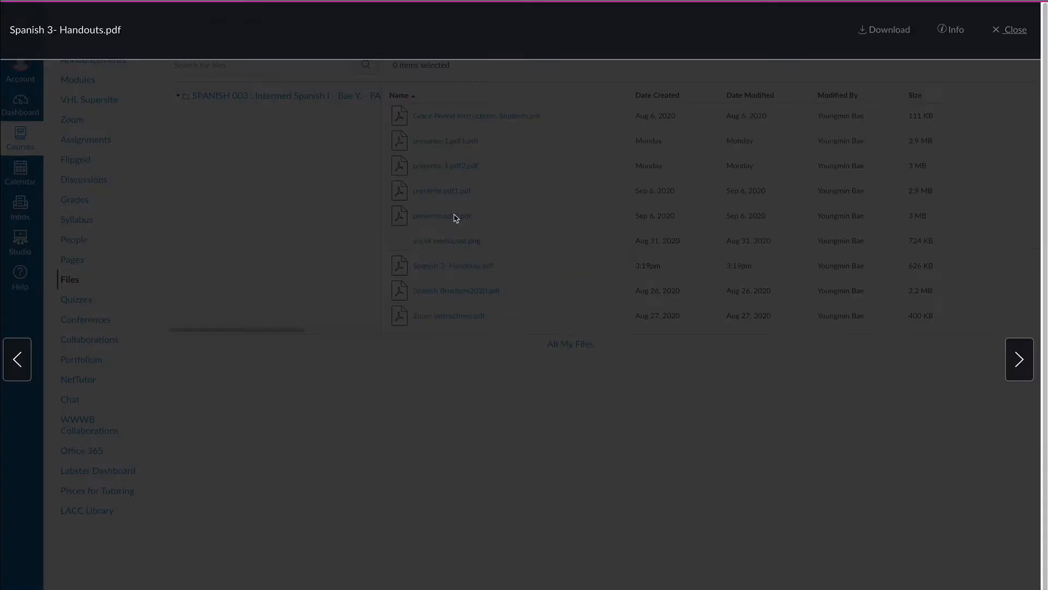
pyautogui.click(452, 266)
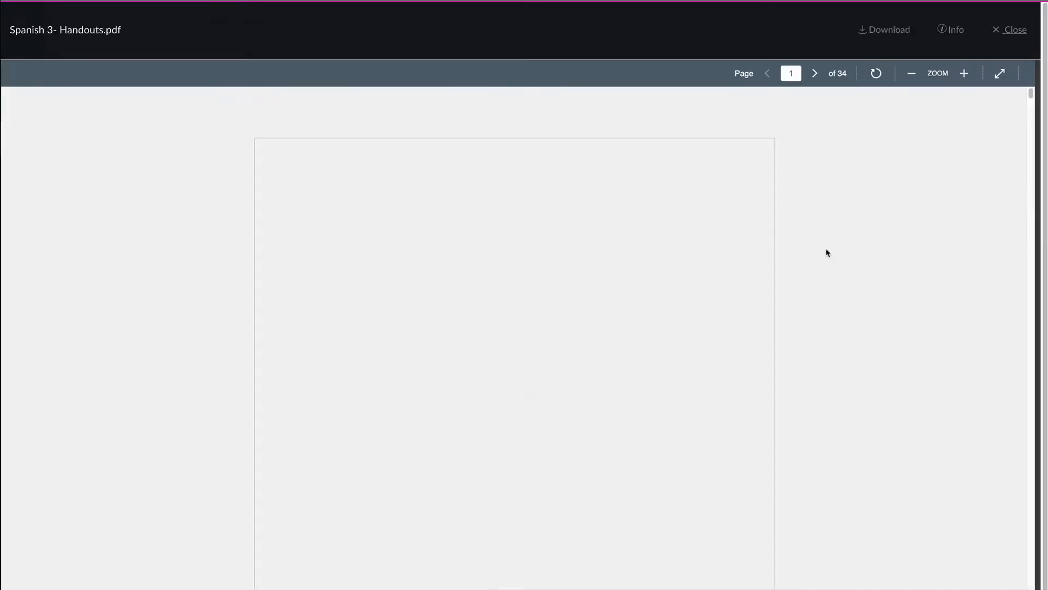
pyautogui.scroll(-3)
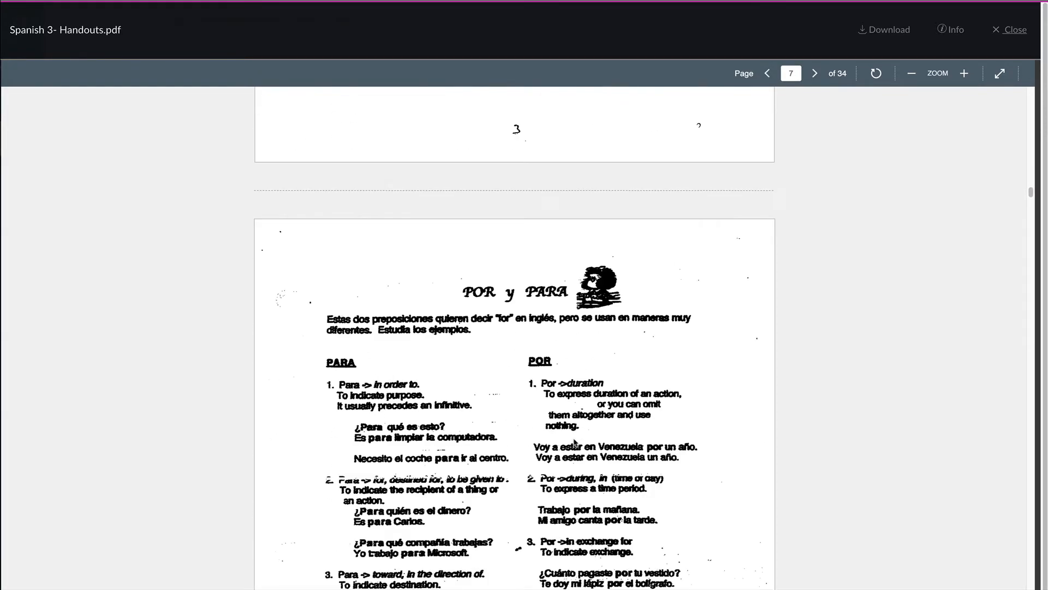
pyautogui.click(815, 73)
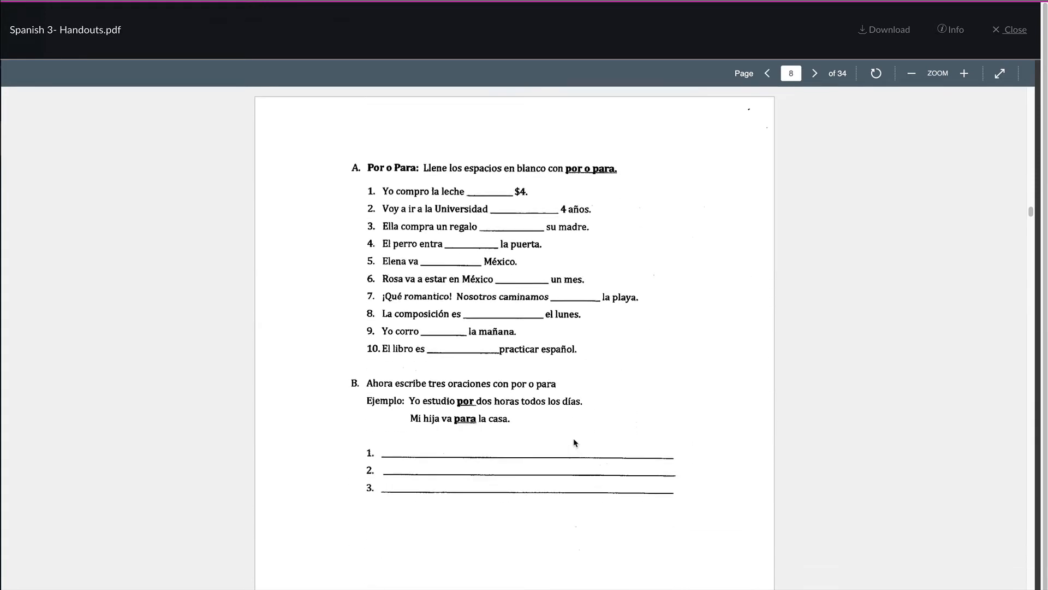
pyautogui.scroll(-3)
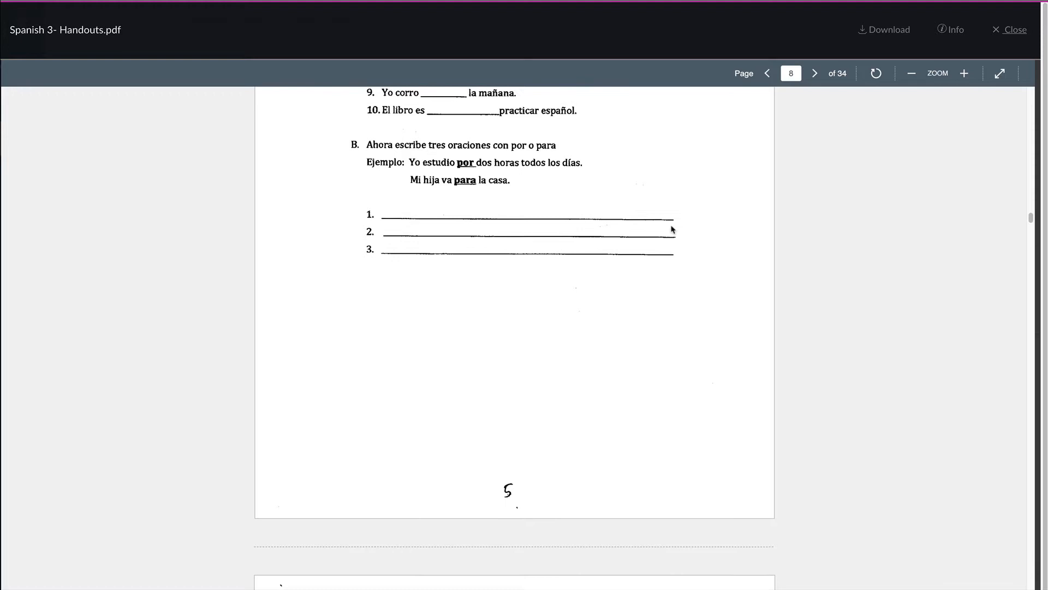
pyautogui.scroll(3)
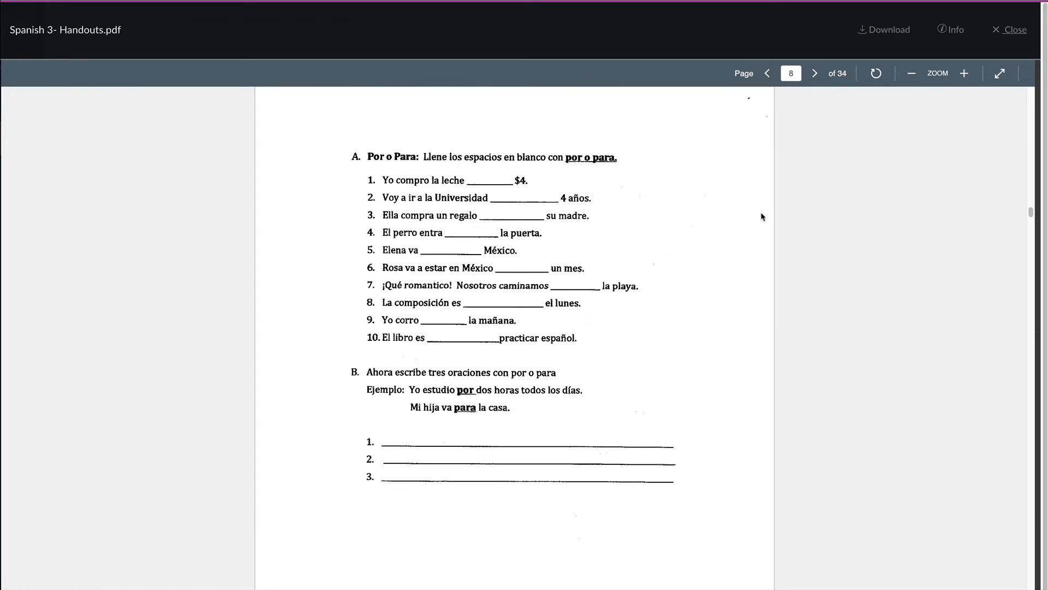
pyautogui.moveTo(719, 282)
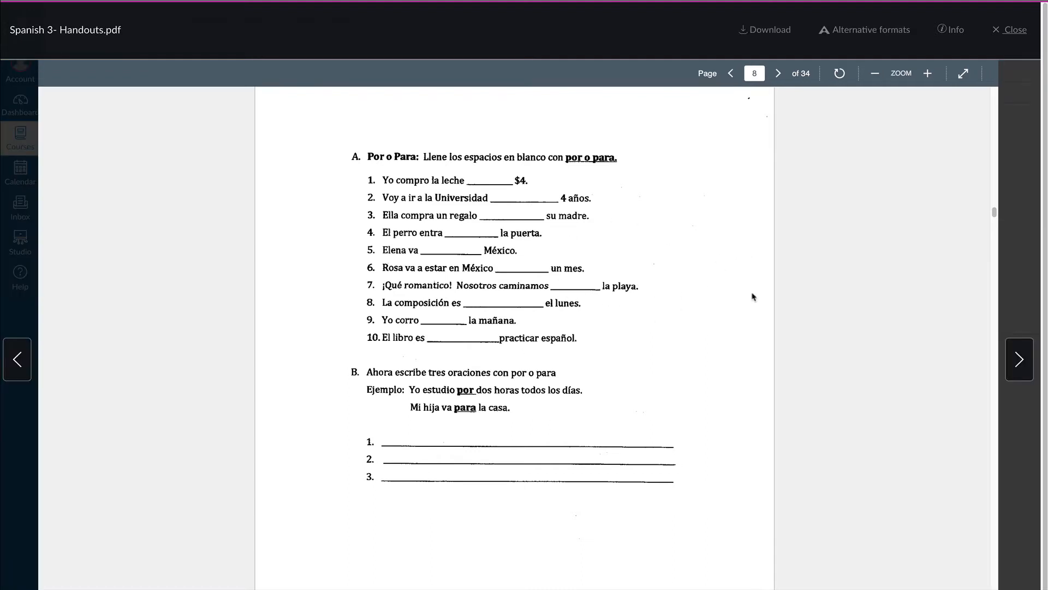
pyautogui.moveTo(911, 298)
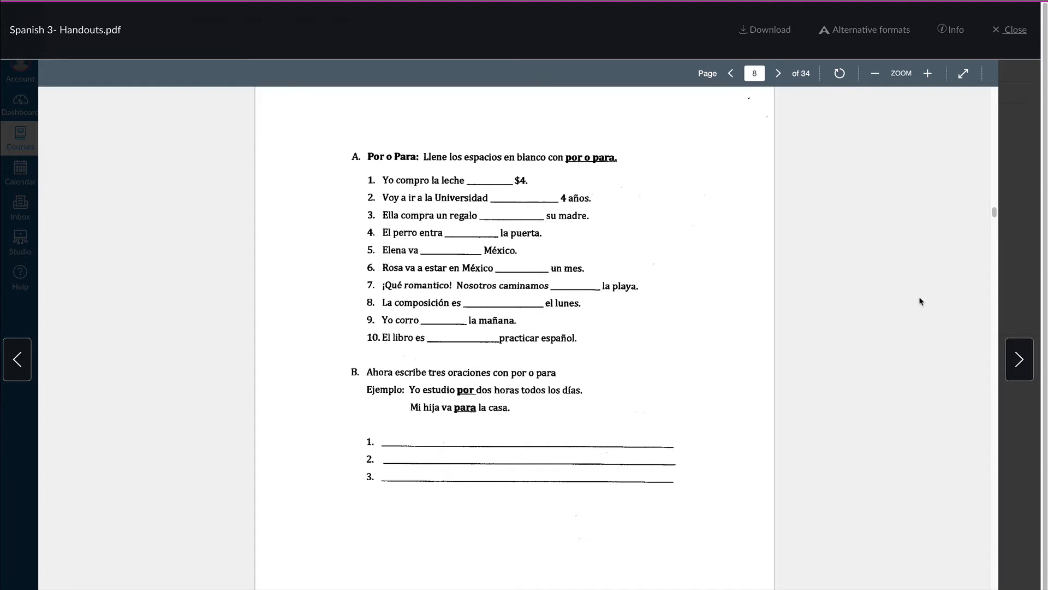
pyautogui.moveTo(852, 279)
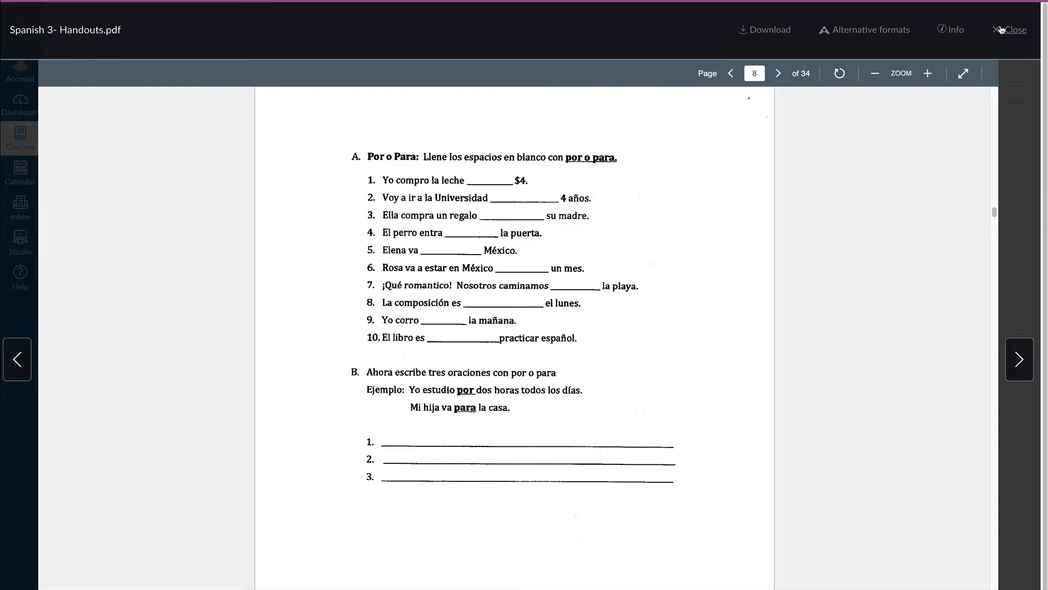
# Close the handouts preview and land on the course Files list
pyautogui.click(1016, 30)
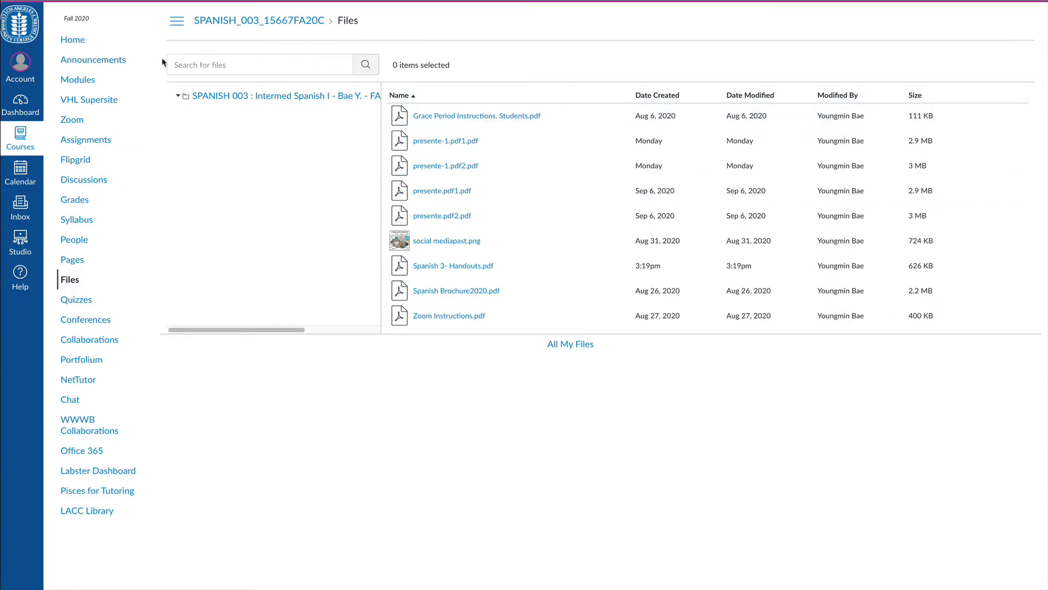
pyautogui.moveTo(525, 49)
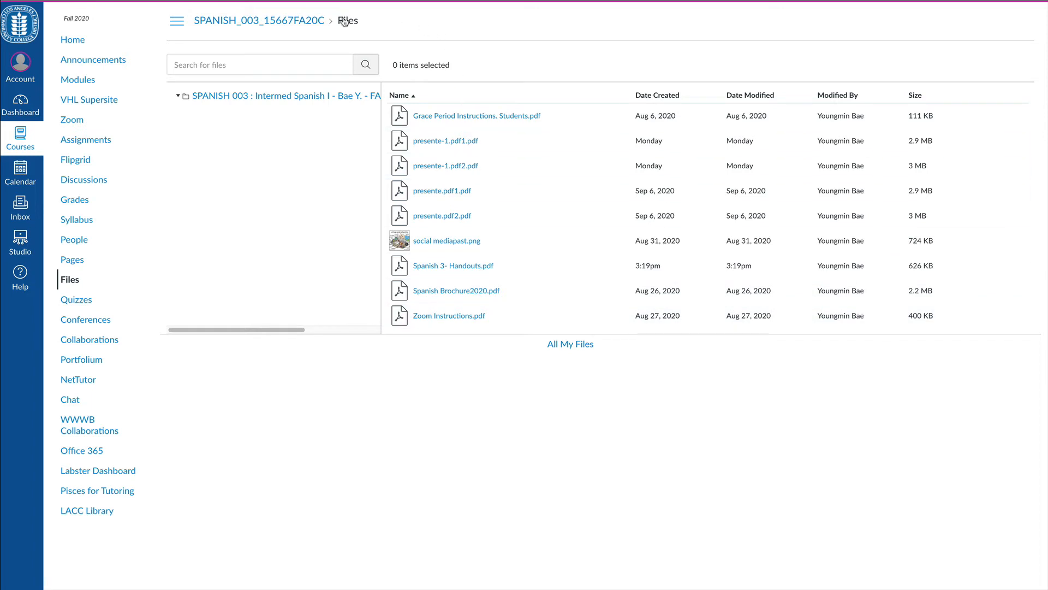
pyautogui.moveTo(442, 277)
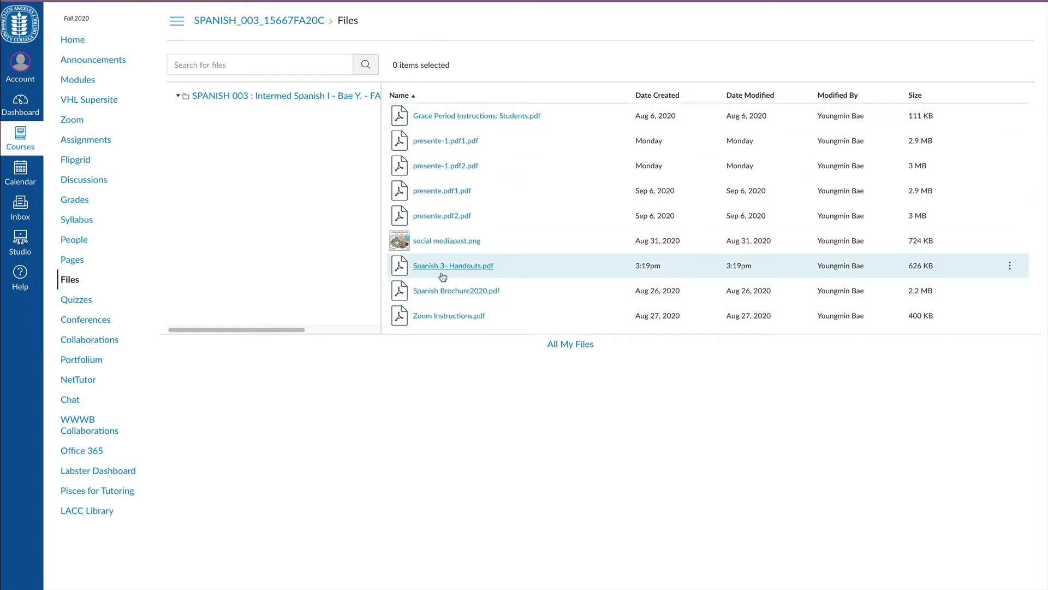
pyautogui.moveTo(480, 274)
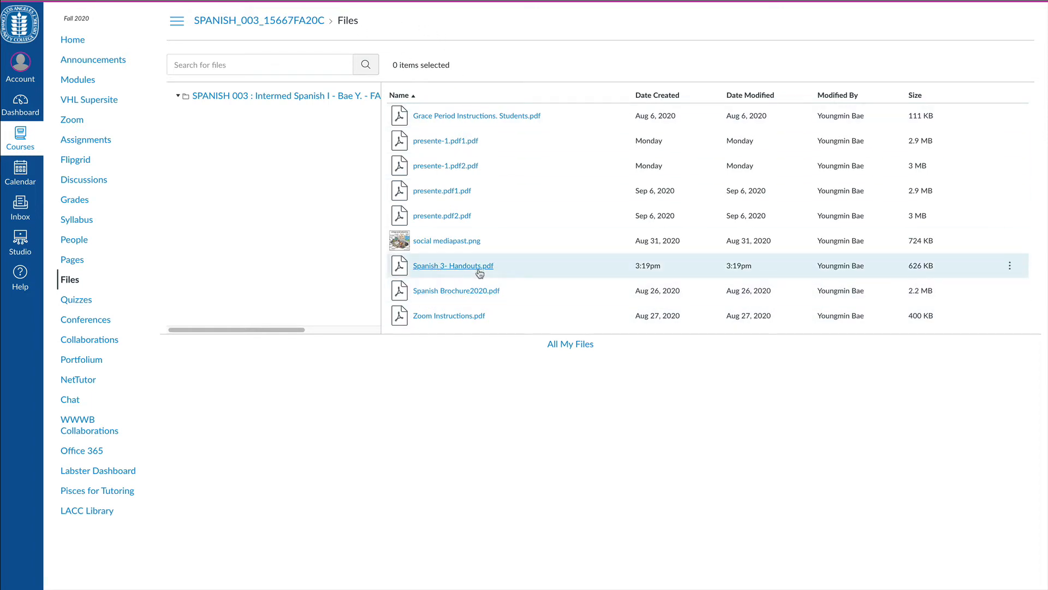
pyautogui.moveTo(458, 228)
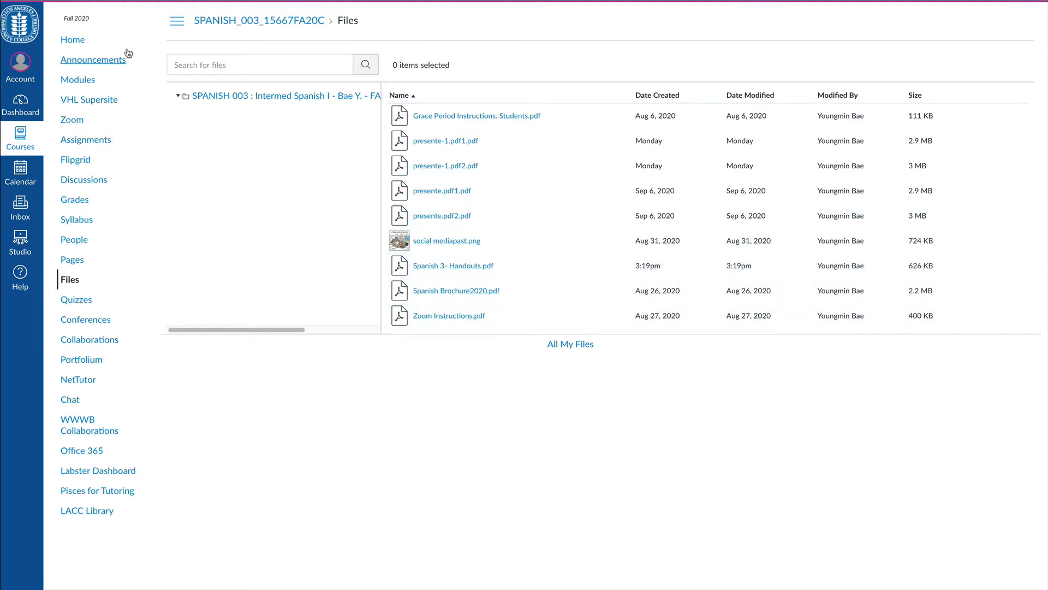
pyautogui.moveTo(72, 39)
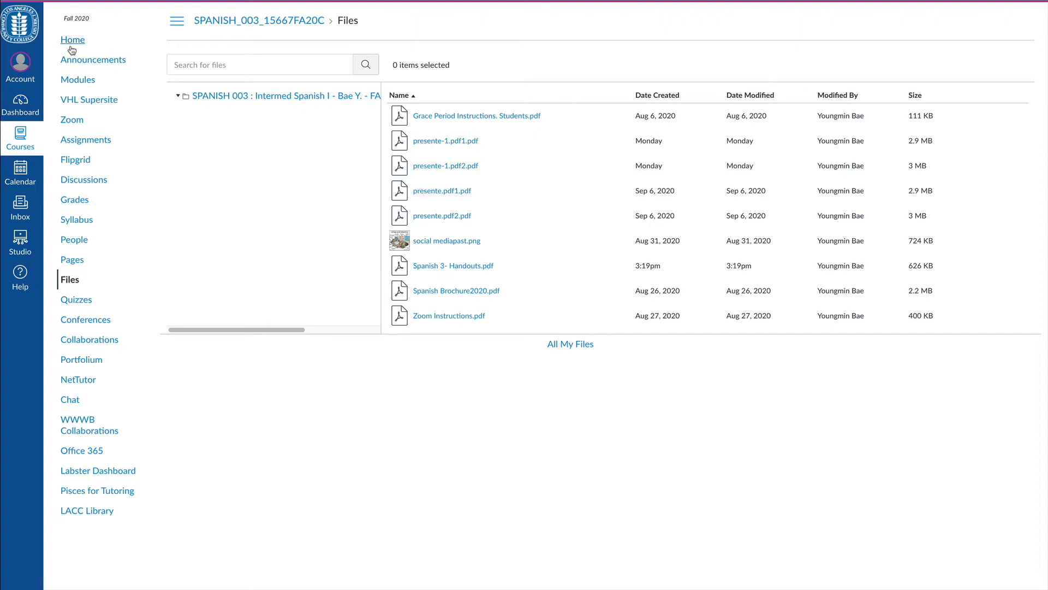
# Return to the course home page with its Module 2 and Module 1 lists
pyautogui.click(77, 78)
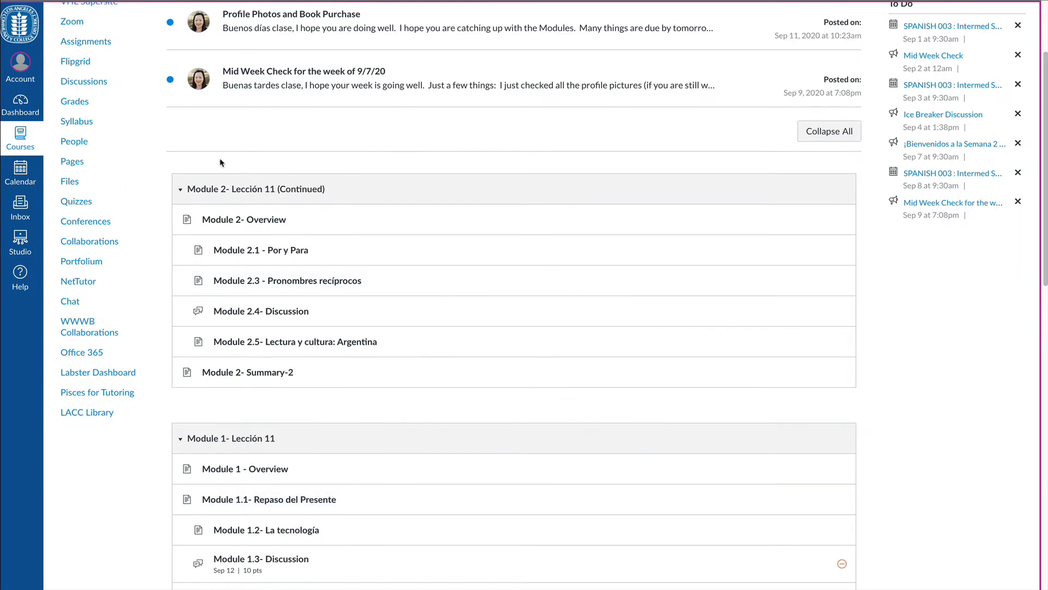
pyautogui.moveTo(198, 177)
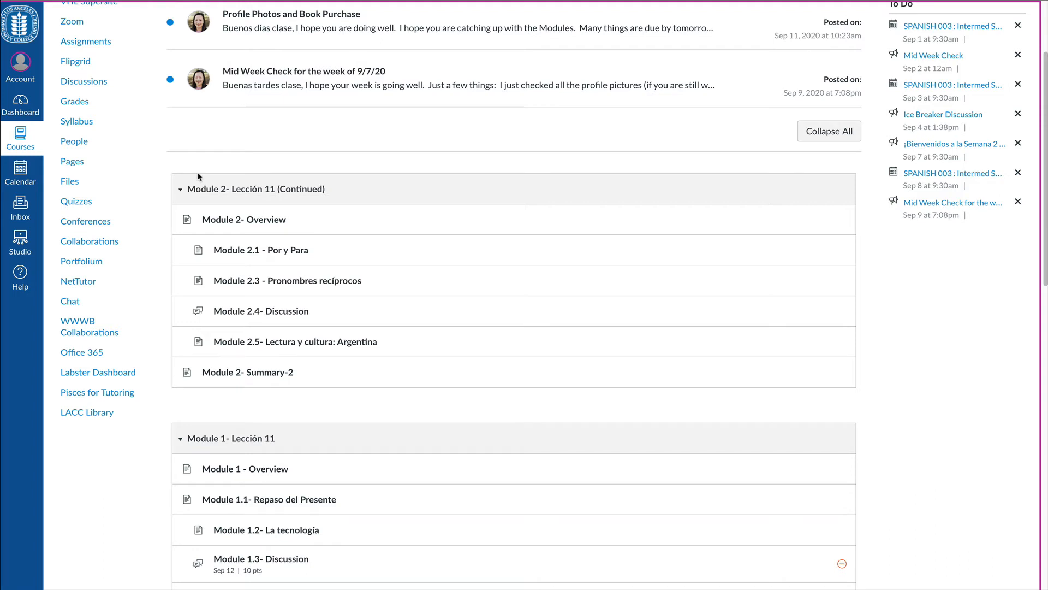
pyautogui.moveTo(261, 250)
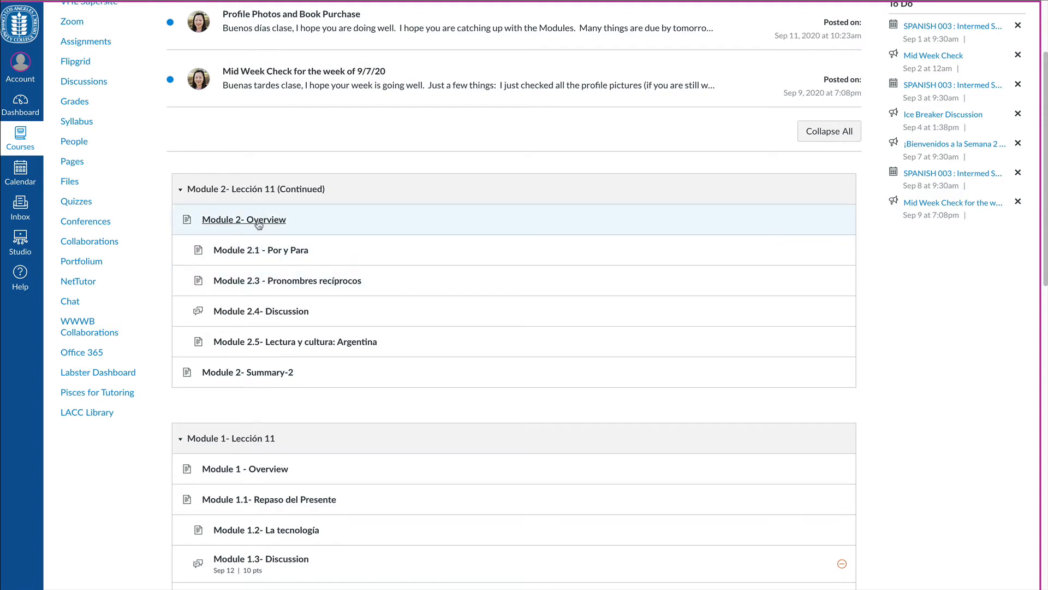
pyautogui.click(244, 219)
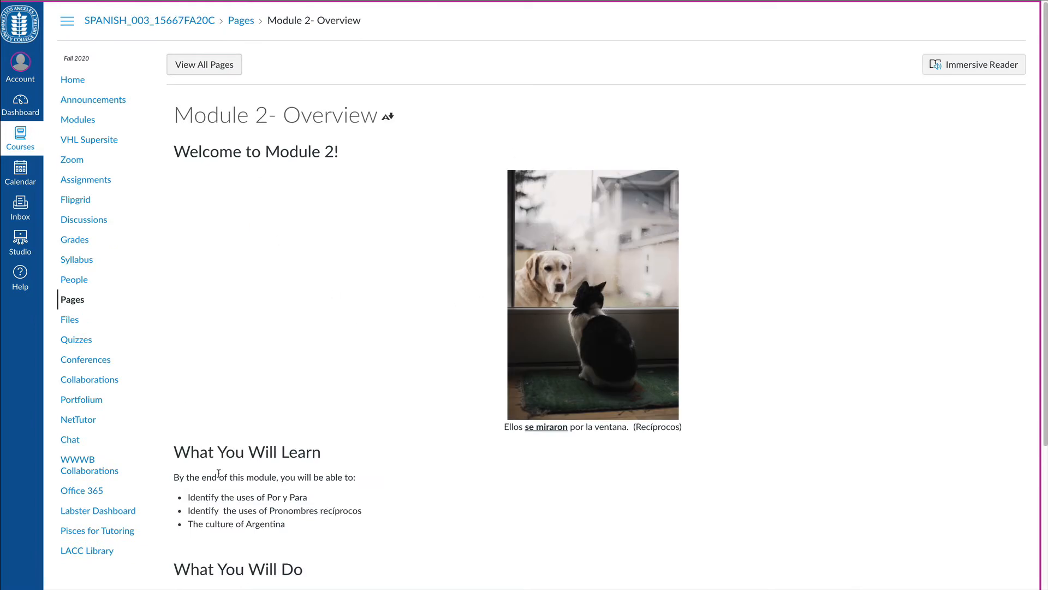
pyautogui.scroll(-3)
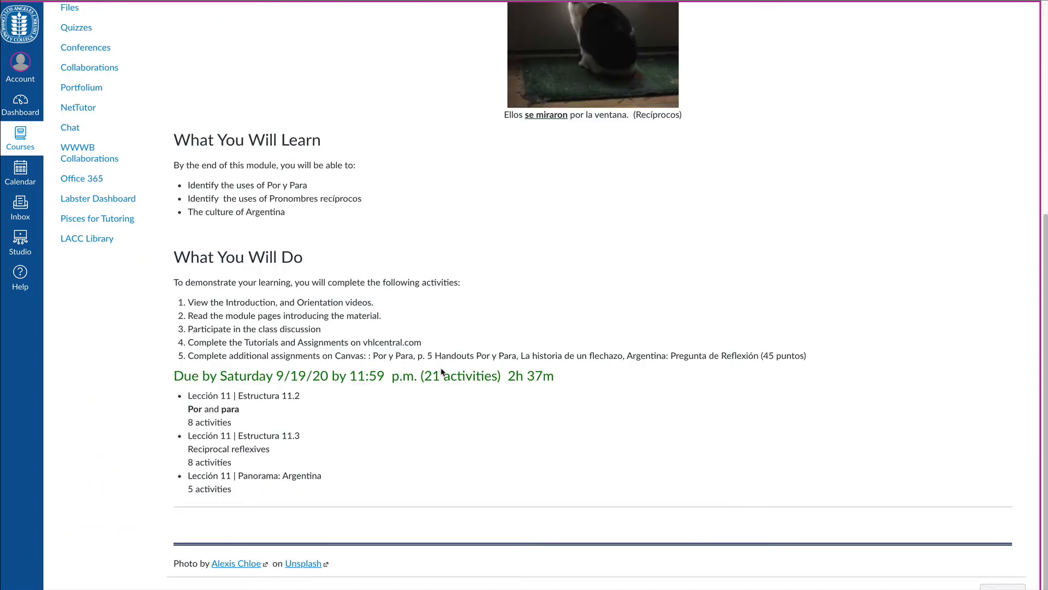
pyautogui.scroll(3)
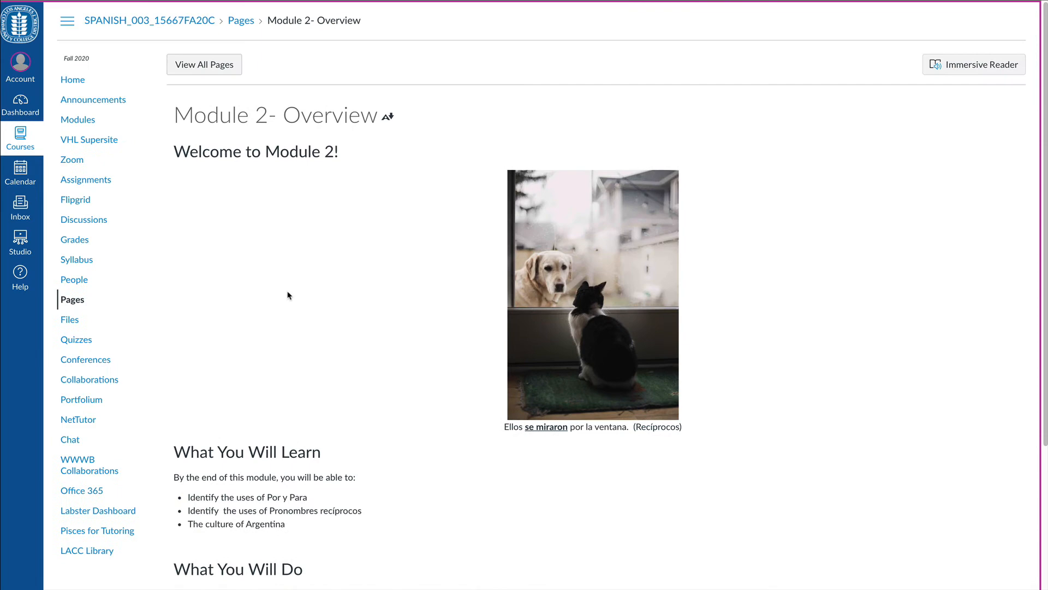
pyautogui.scroll(-3)
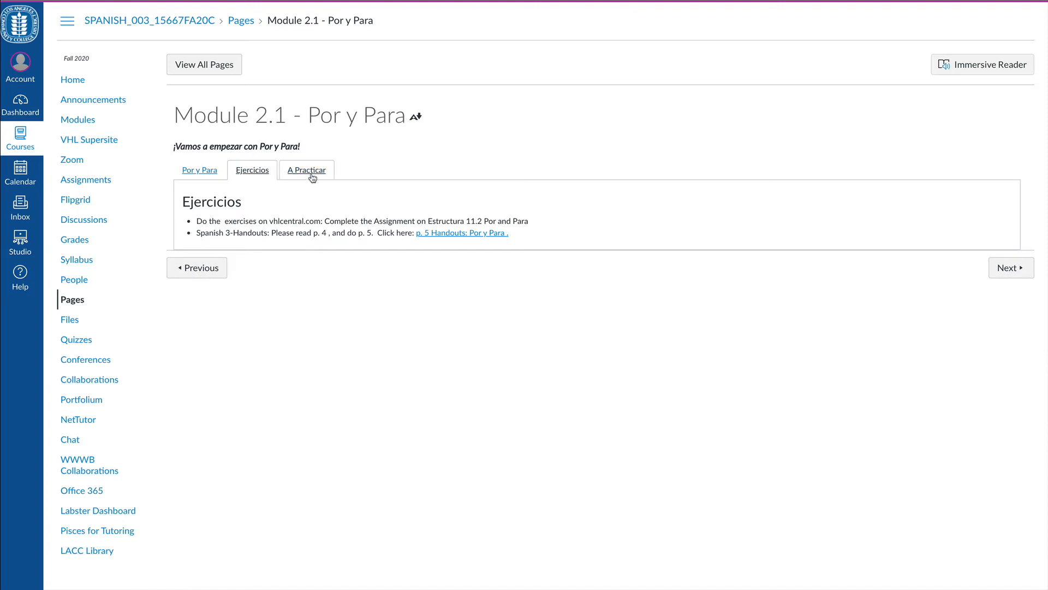
pyautogui.moveTo(460, 239)
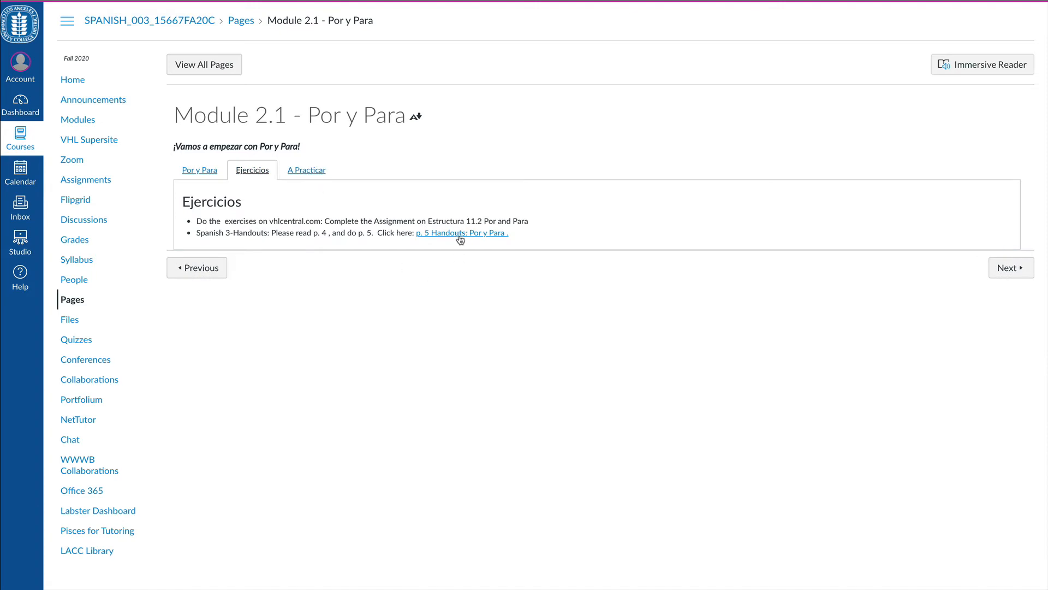
pyautogui.moveTo(306, 170)
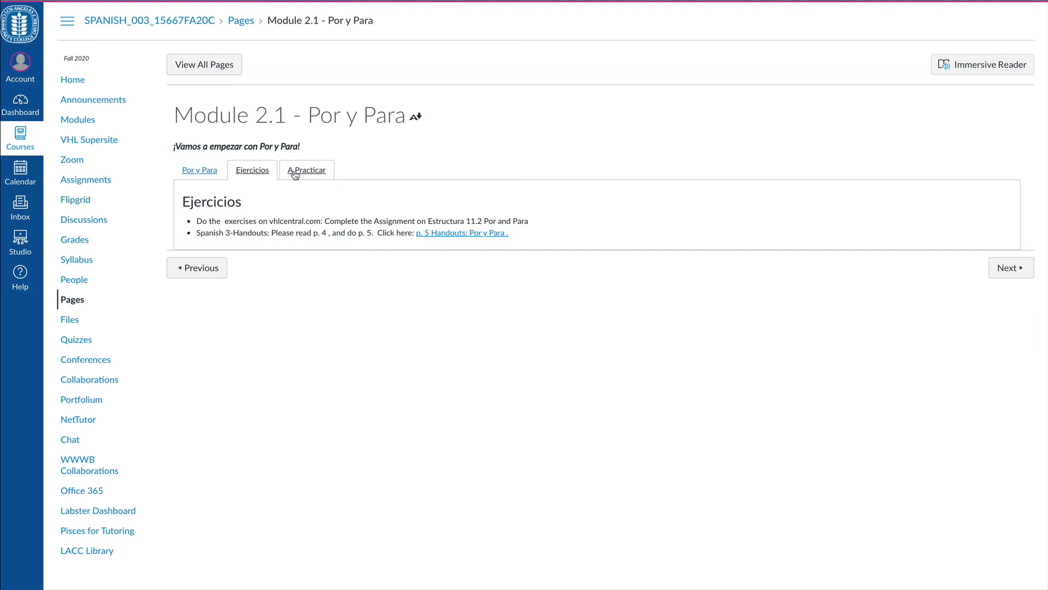
# Show the A Practicar section listing the 10-point Por y Para exercise
pyautogui.click(305, 169)
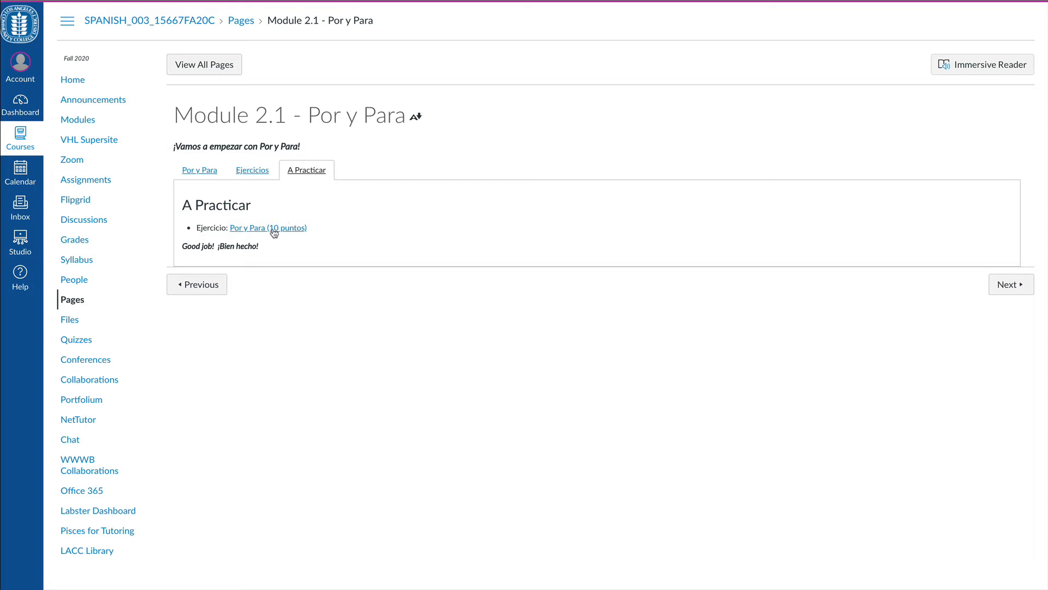
# Review the Por y Para (10 puntos) assignment, then go to the VHL Supersite launch page
pyautogui.click(267, 227)
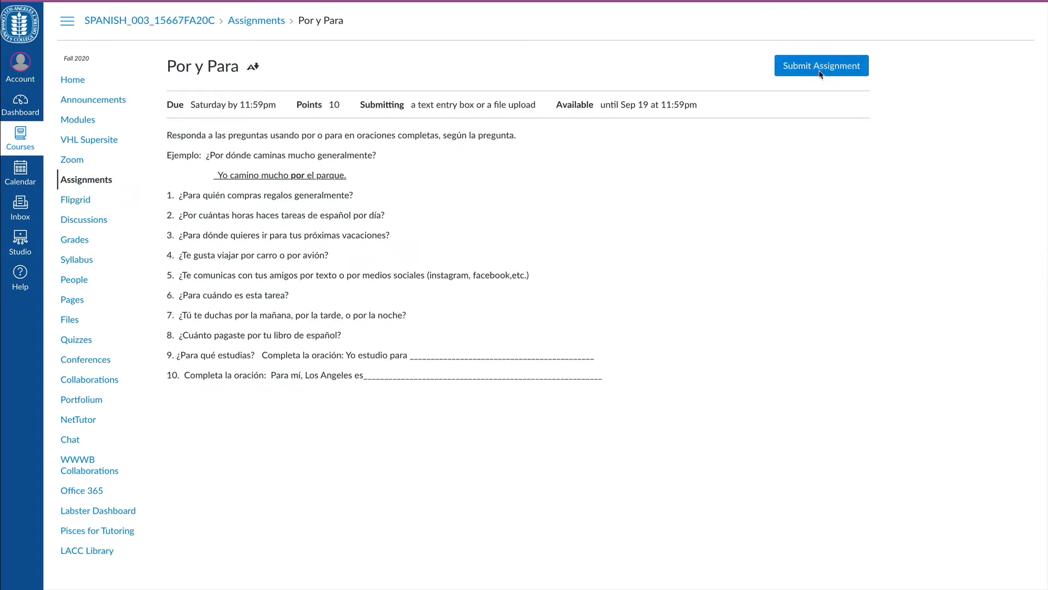
pyautogui.moveTo(436, 439)
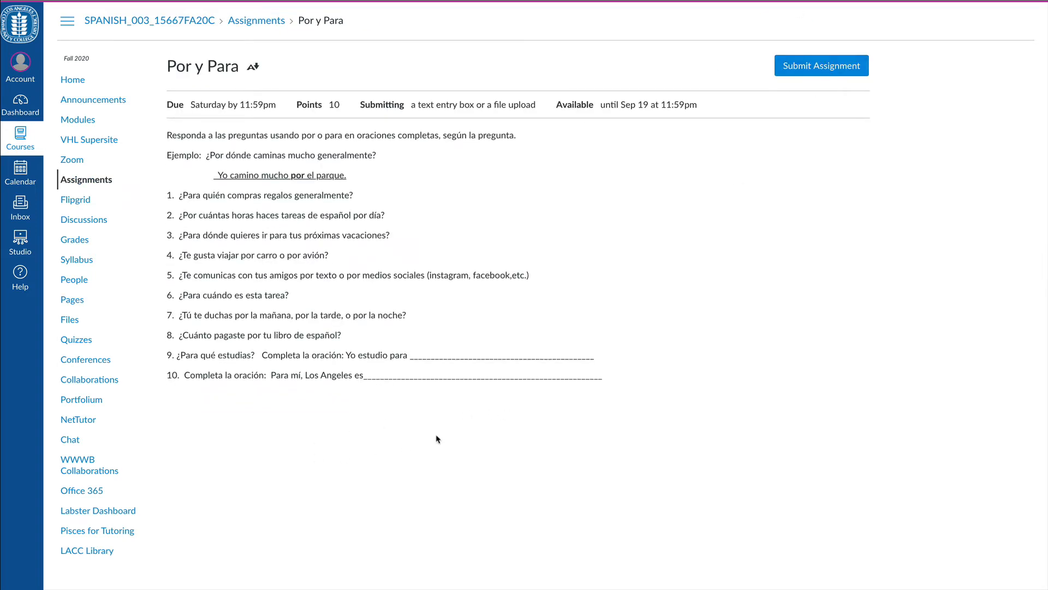
pyautogui.moveTo(306, 315)
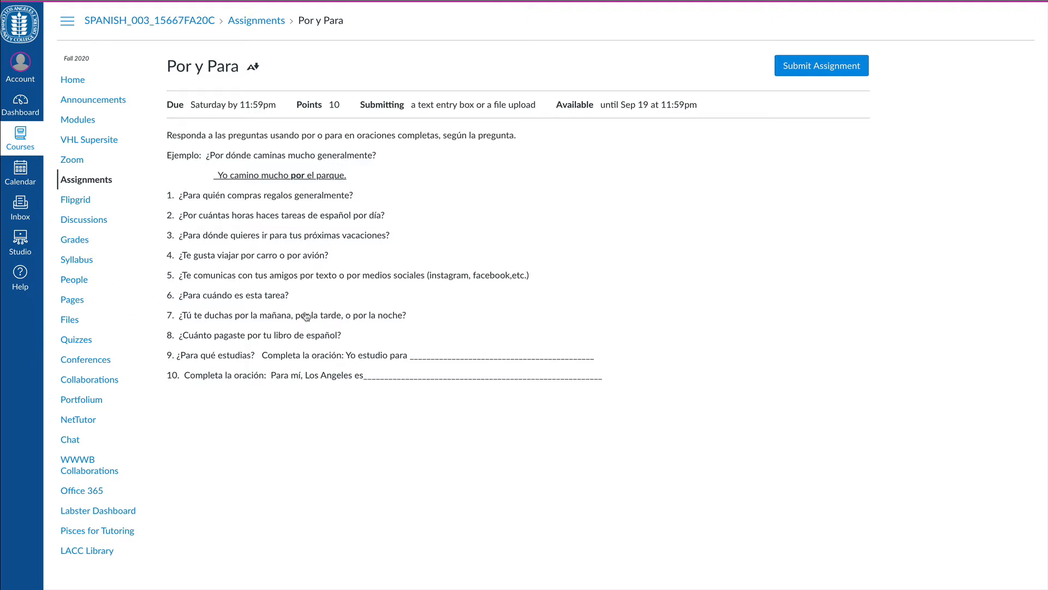
pyautogui.moveTo(564, 401)
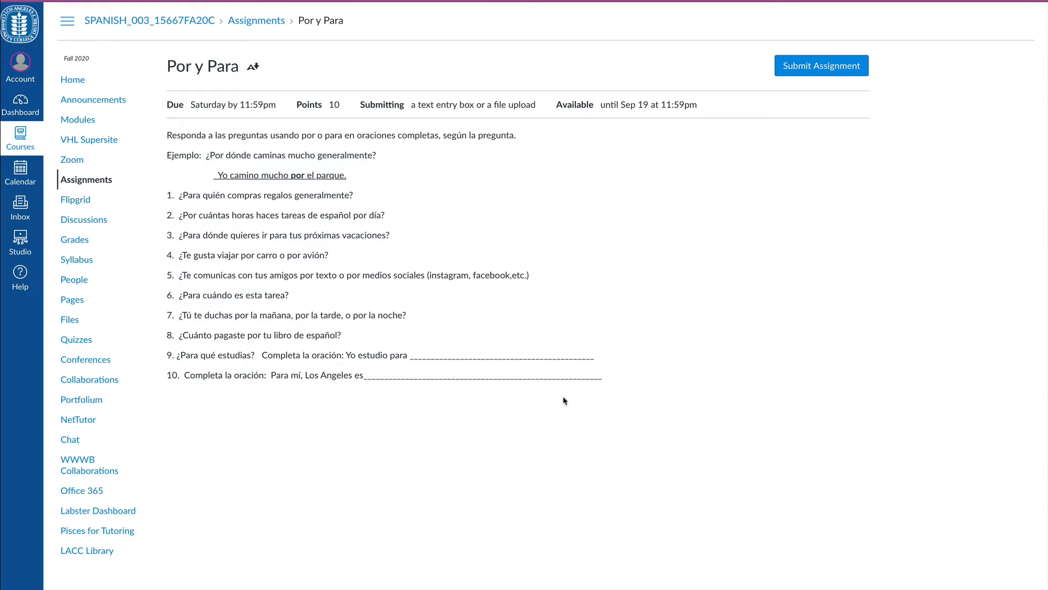
pyautogui.moveTo(518, 407)
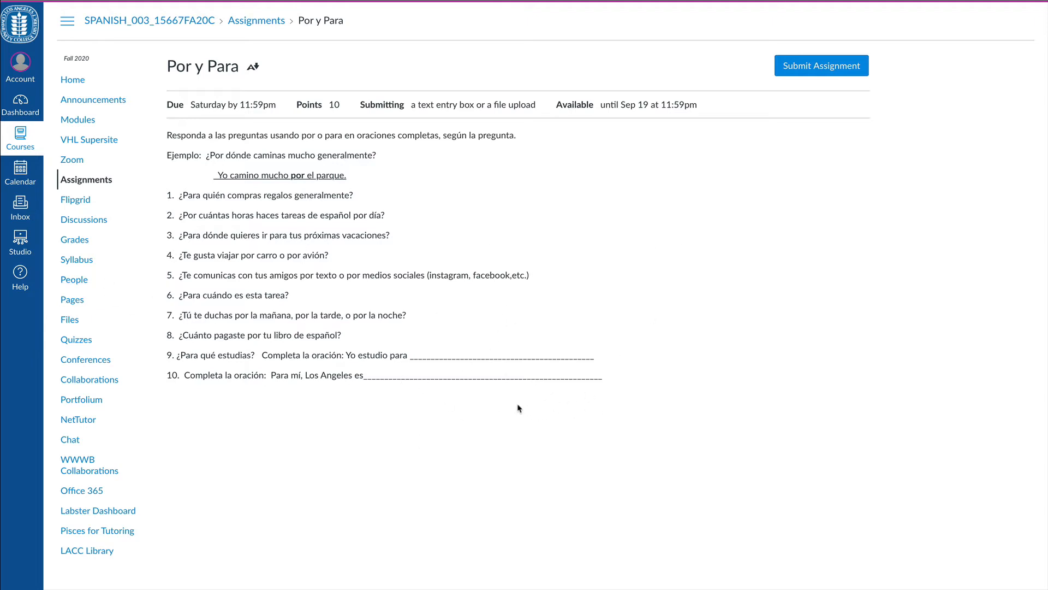
pyautogui.moveTo(215, 134)
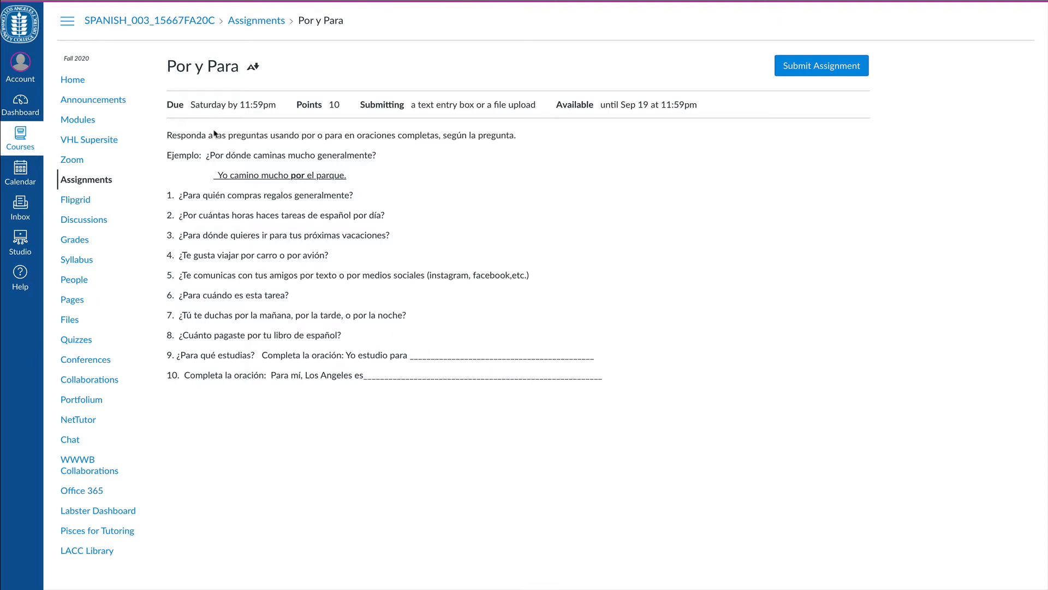
pyautogui.moveTo(78, 119)
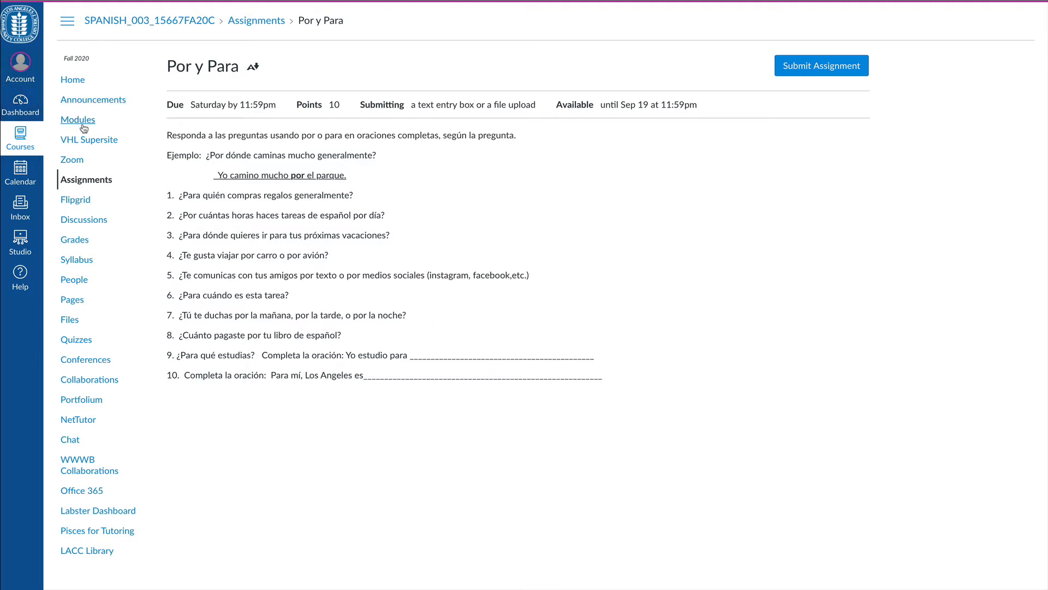
pyautogui.moveTo(104, 330)
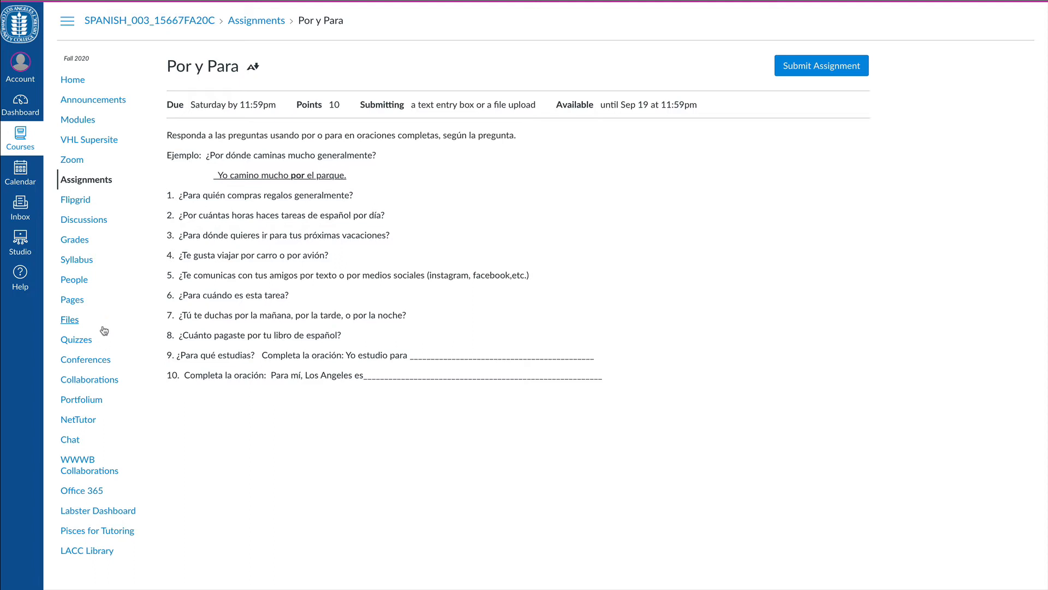
pyautogui.moveTo(88, 138)
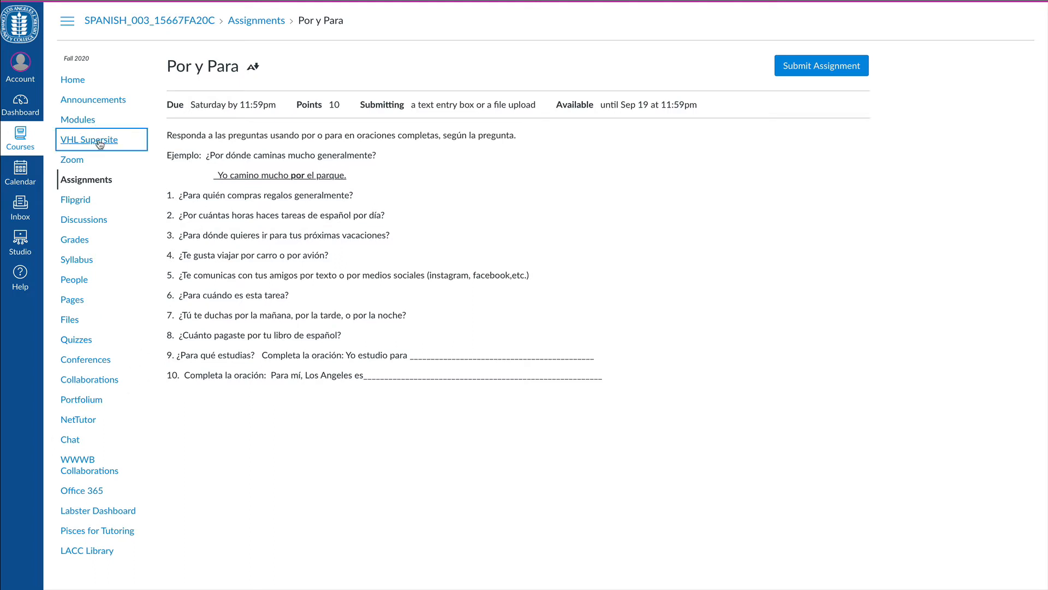
pyautogui.click(89, 139)
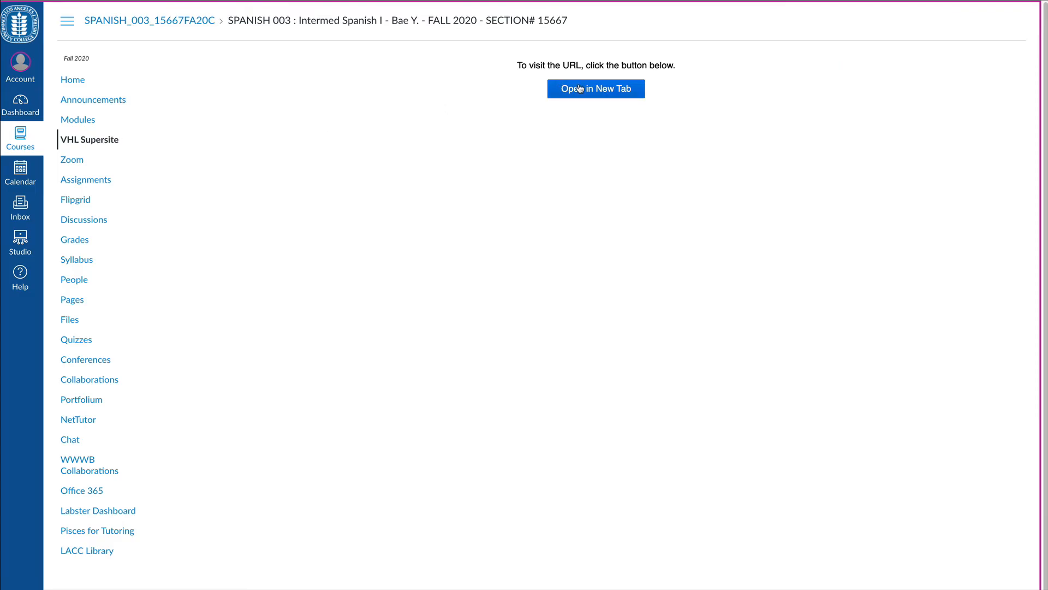
# Launch the supersite in a new tab and list the Vistas, Sixth Edition course activities
pyautogui.click(597, 89)
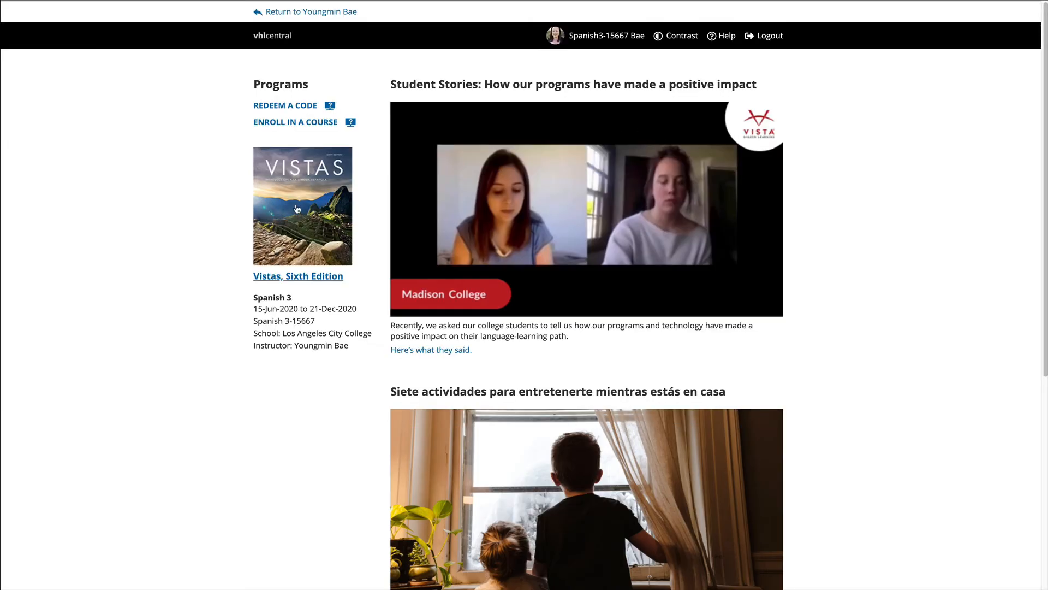
pyautogui.click(297, 275)
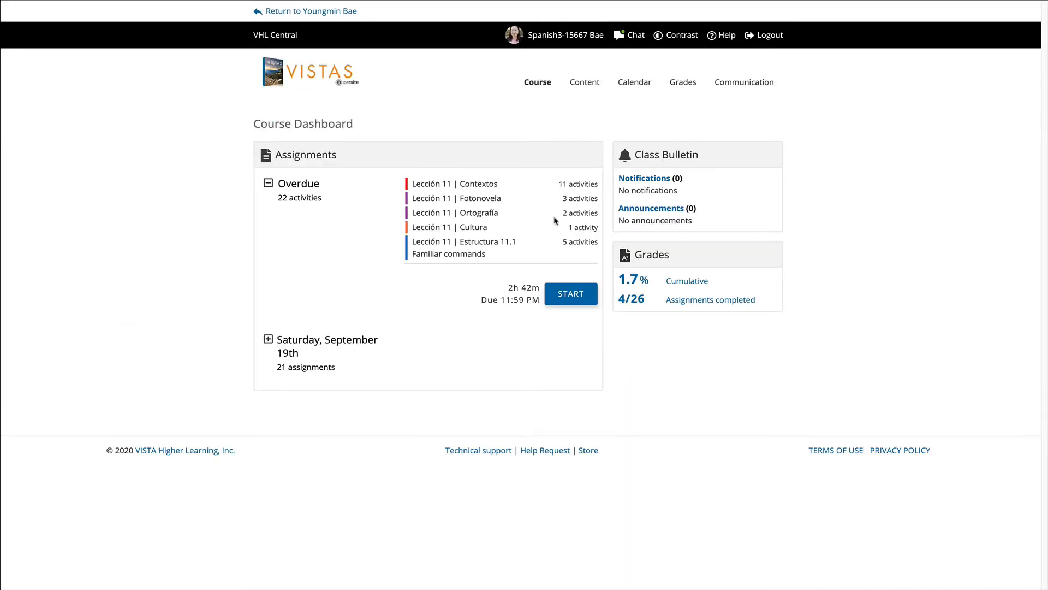
pyautogui.click(584, 81)
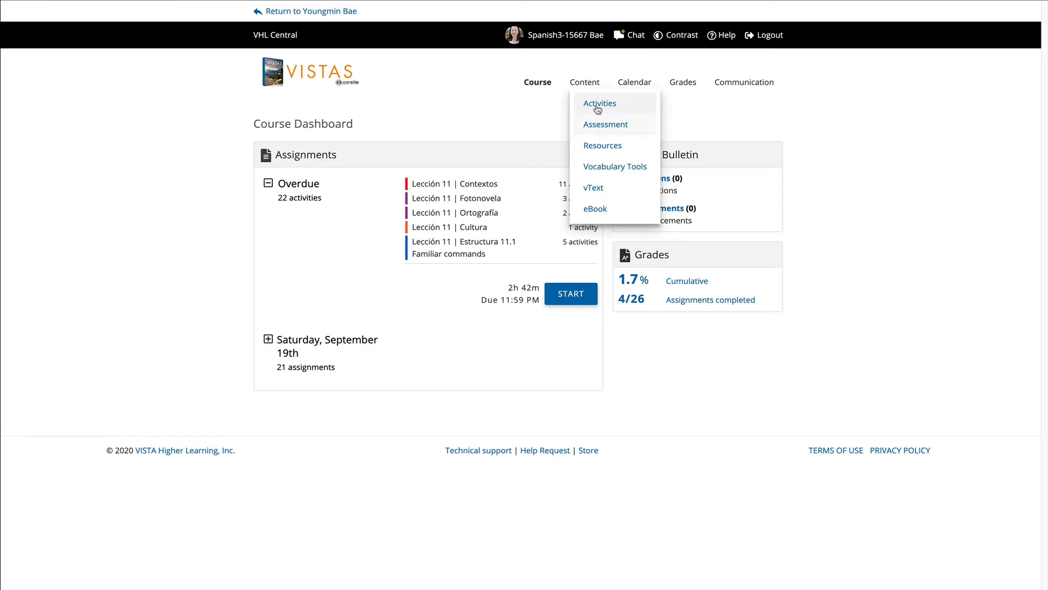
pyautogui.click(599, 103)
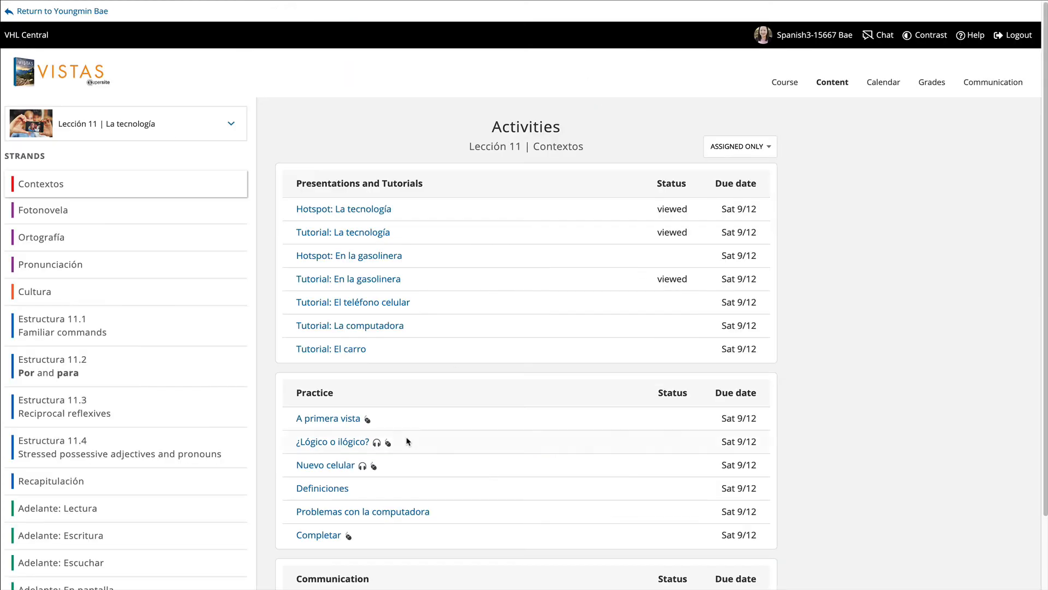
# Select the Estructura 11.2 Por and para strand and start its Descripciones activity
pyautogui.click(126, 366)
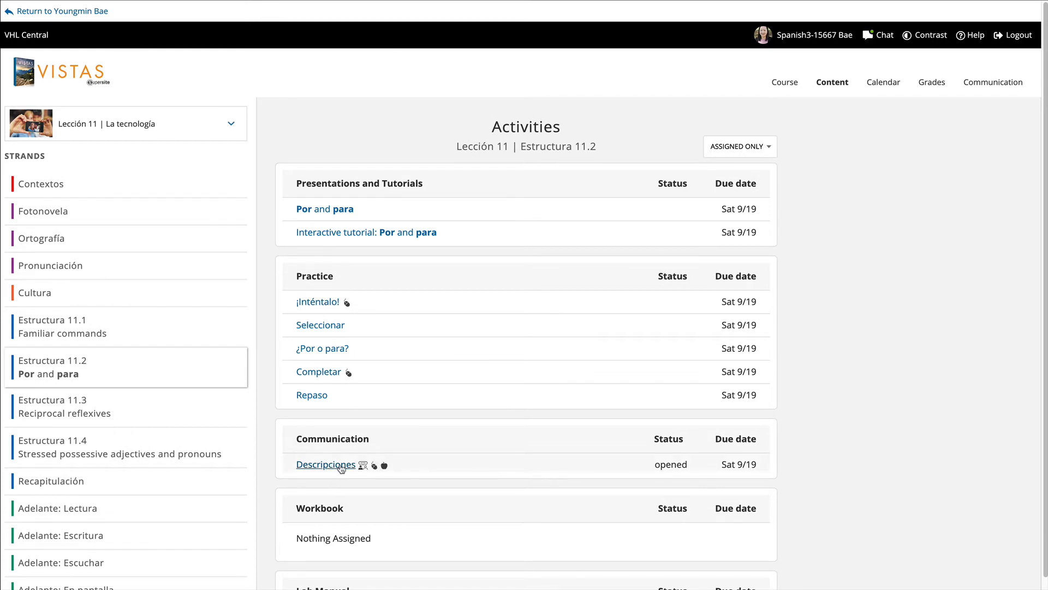
pyautogui.click(325, 464)
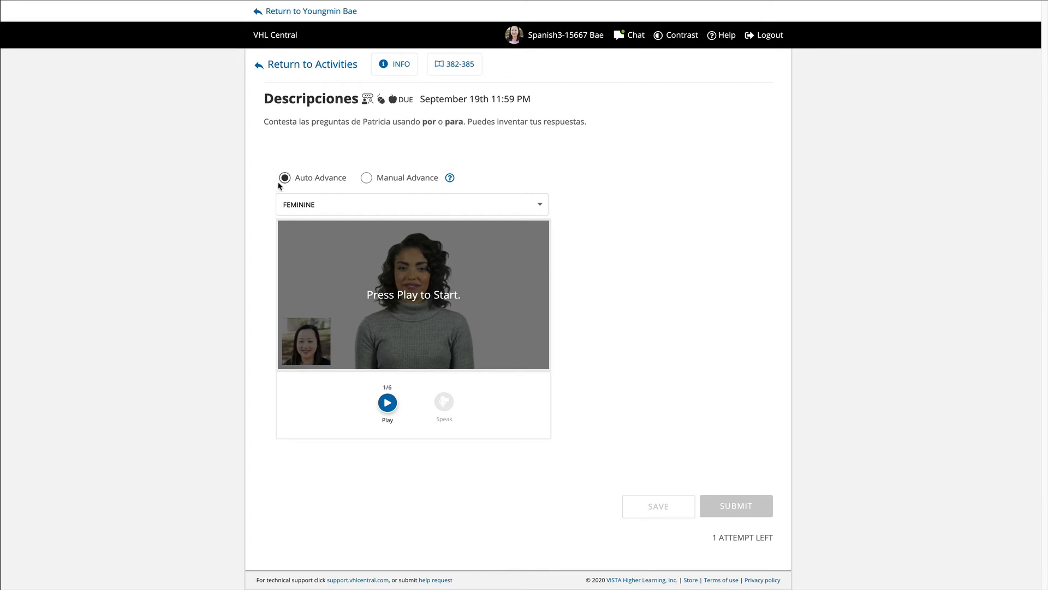
# Choose Manual Advance with the feminine voice and play the first Descripciones question
pyautogui.click(367, 176)
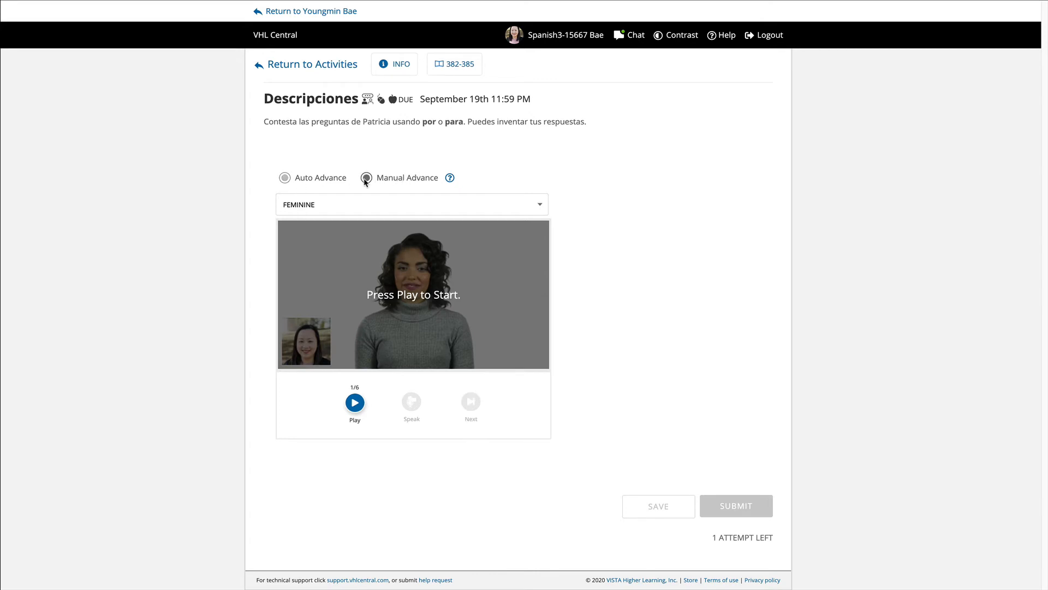
pyautogui.click(366, 177)
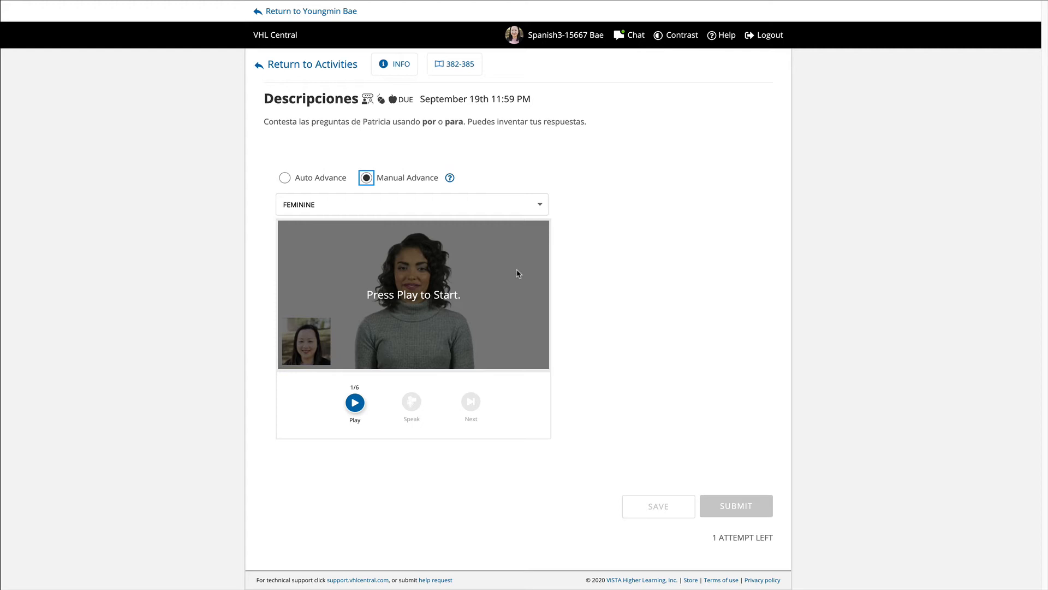
pyautogui.moveTo(476, 229)
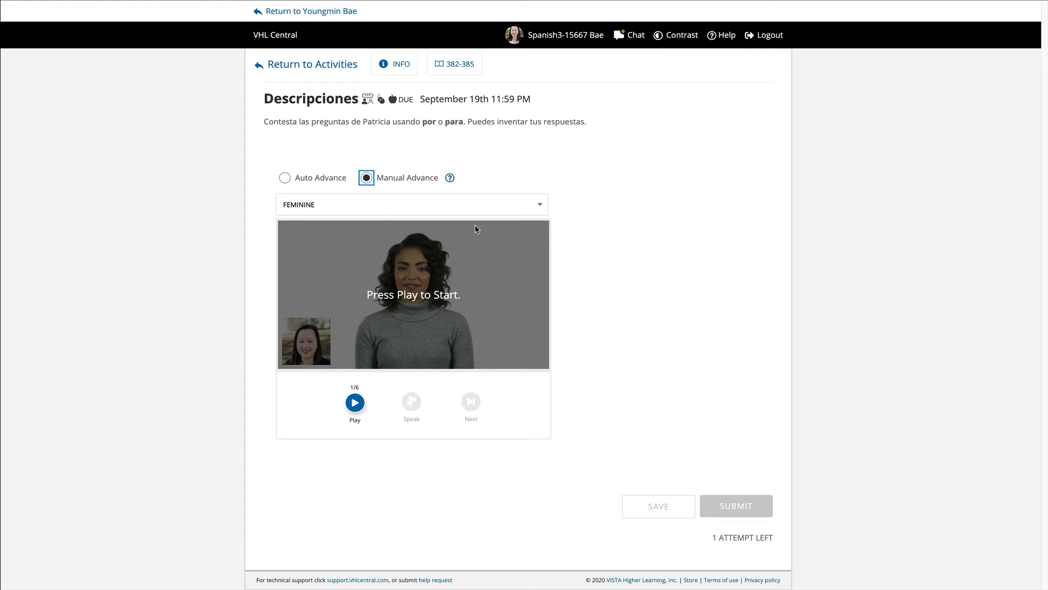
pyautogui.moveTo(291, 178)
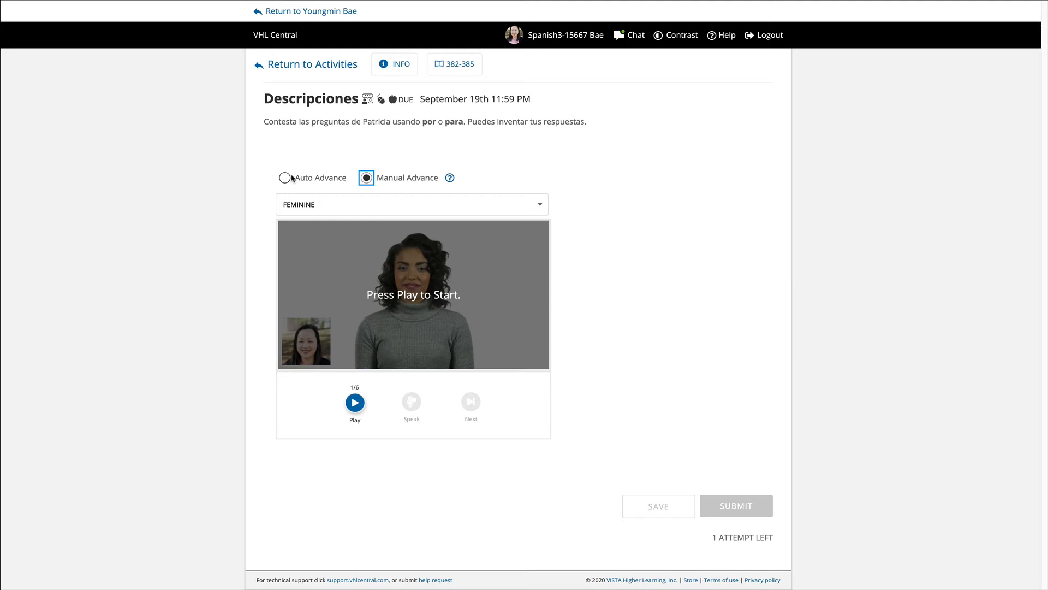
pyautogui.moveTo(342, 337)
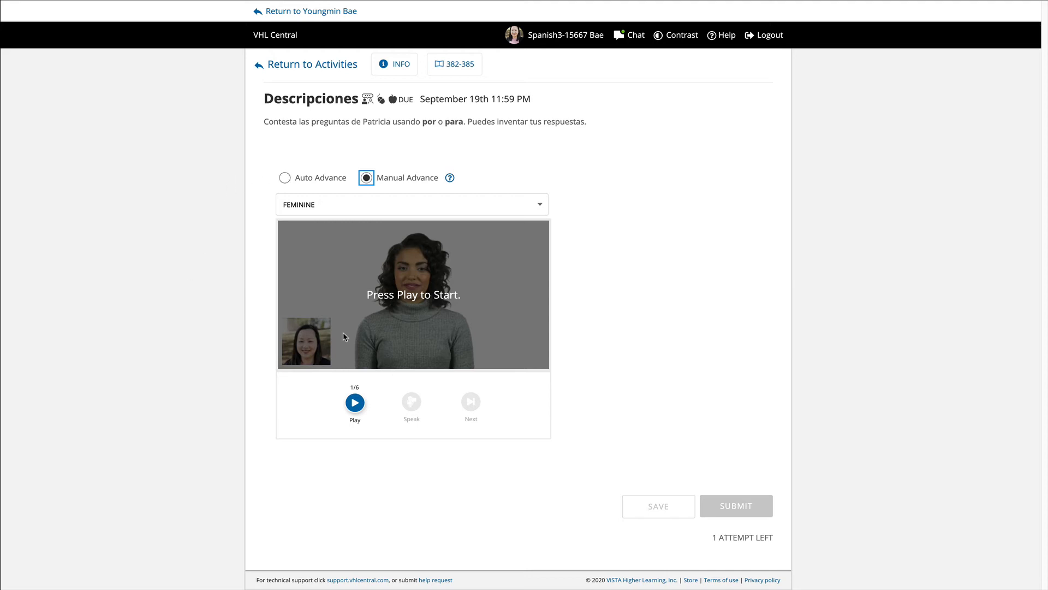
pyautogui.click(355, 403)
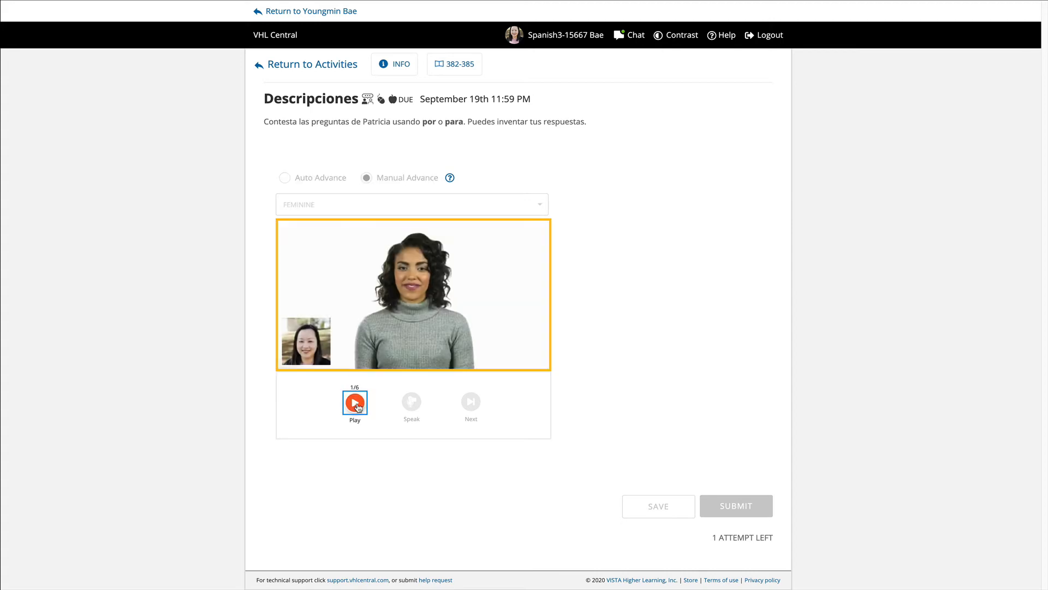
# Record a spoken answer to question 1 of 6 and advance to question 2
pyautogui.click(355, 403)
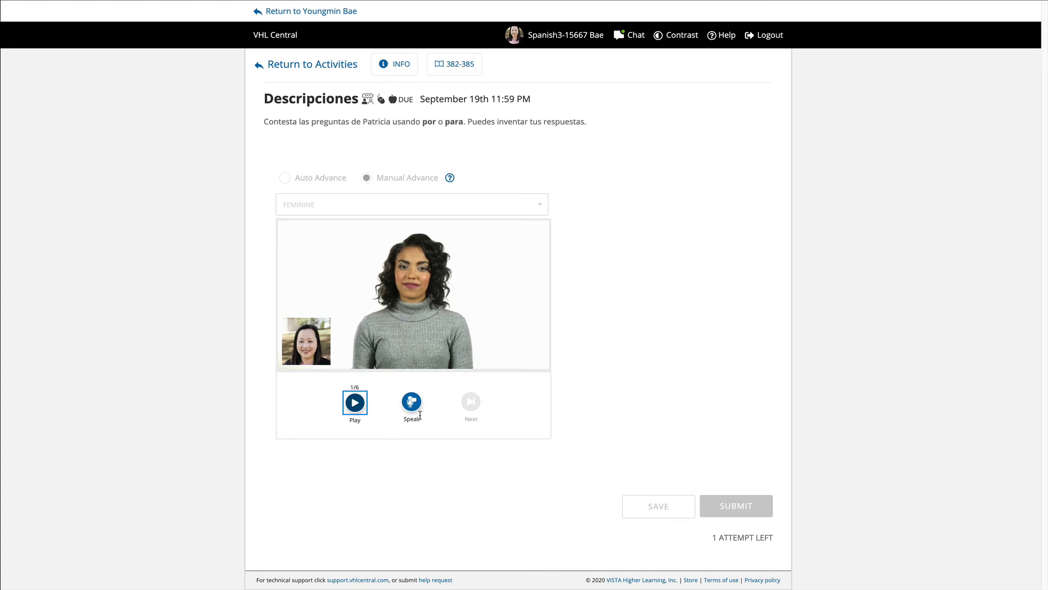
pyautogui.moveTo(416, 427)
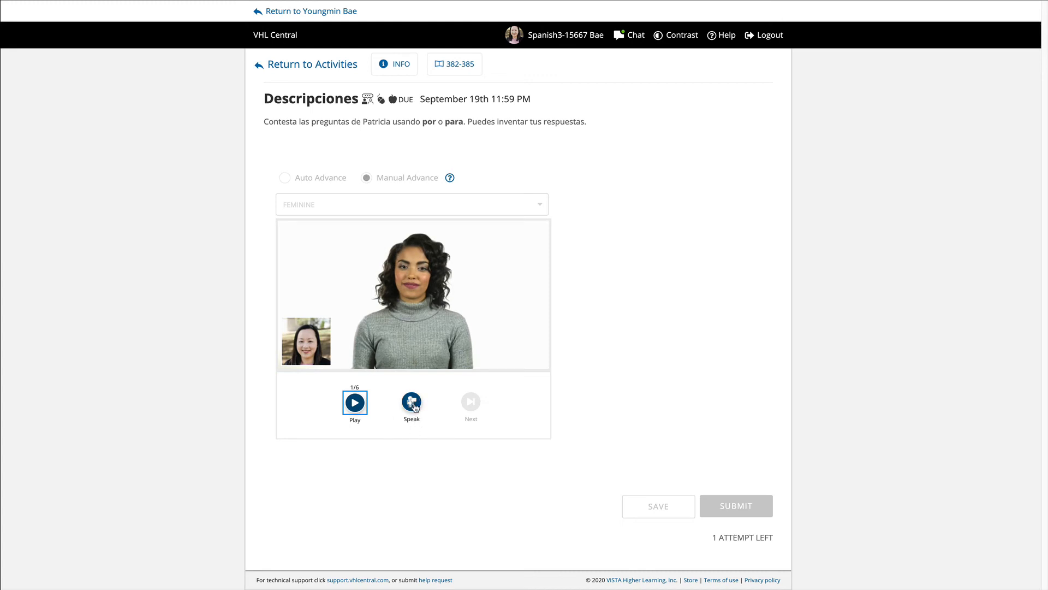
pyautogui.click(412, 403)
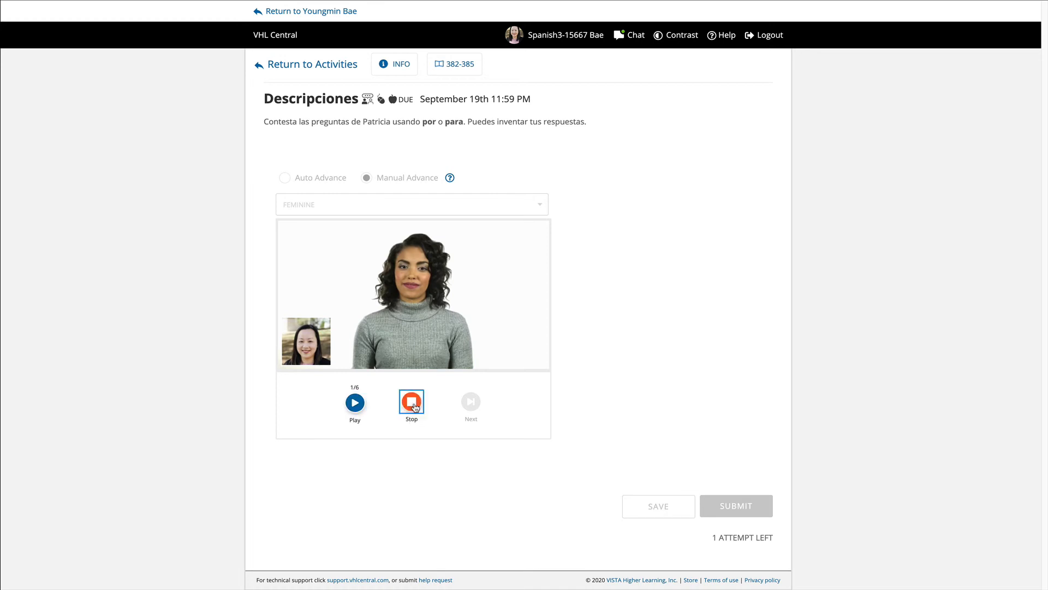
pyautogui.click(412, 403)
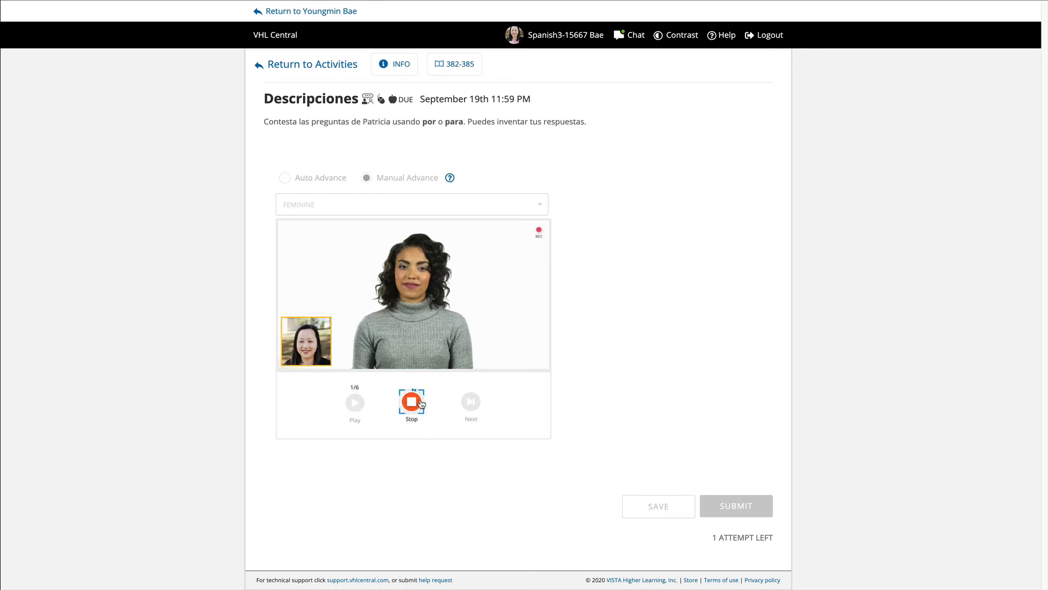
pyautogui.click(412, 403)
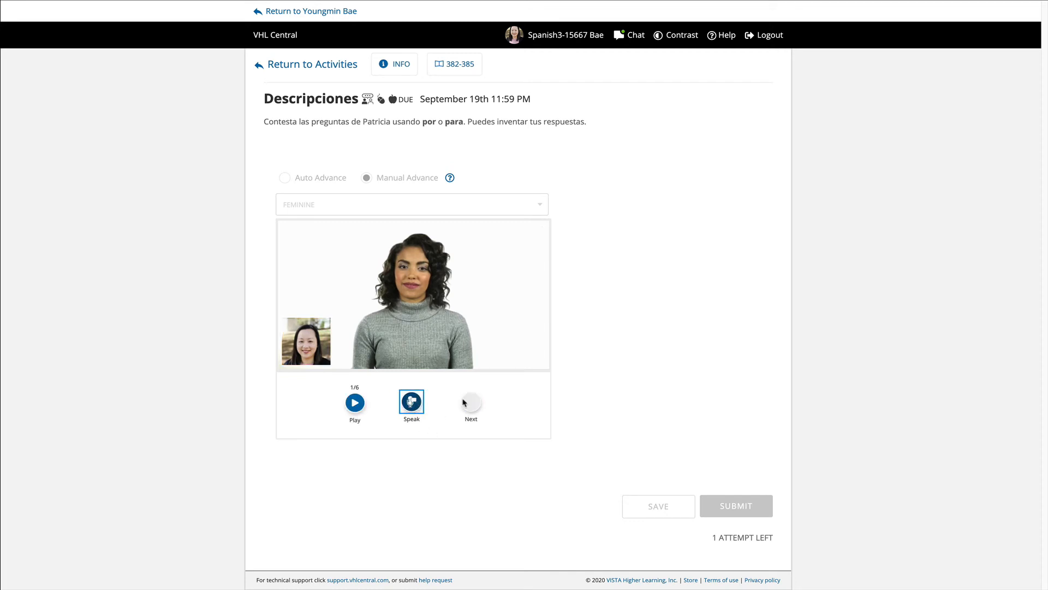
pyautogui.click(471, 403)
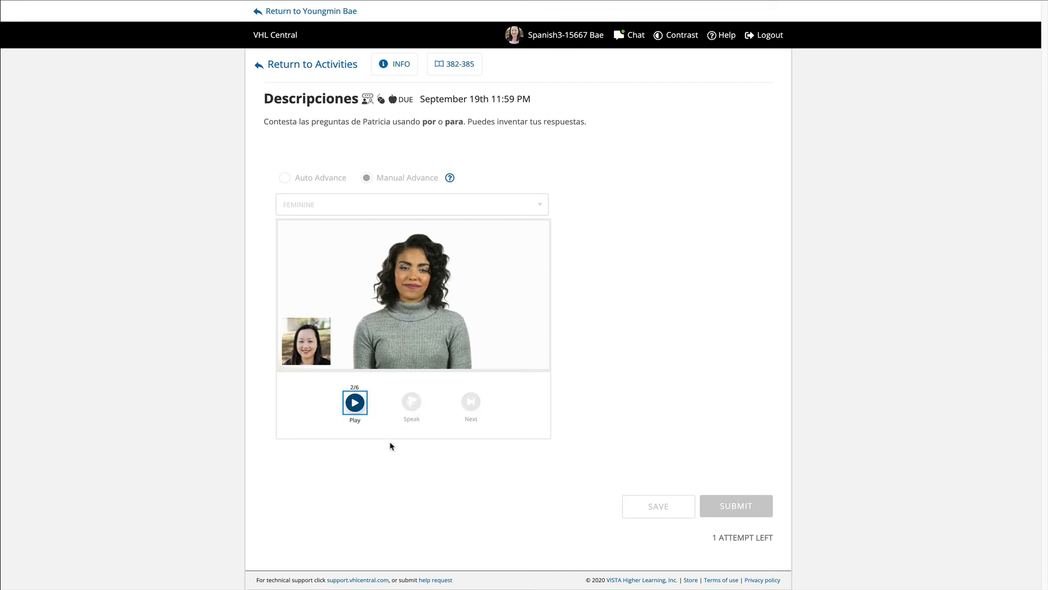
# Play question 2 of 6 and record a spoken answer to it
pyautogui.click(355, 403)
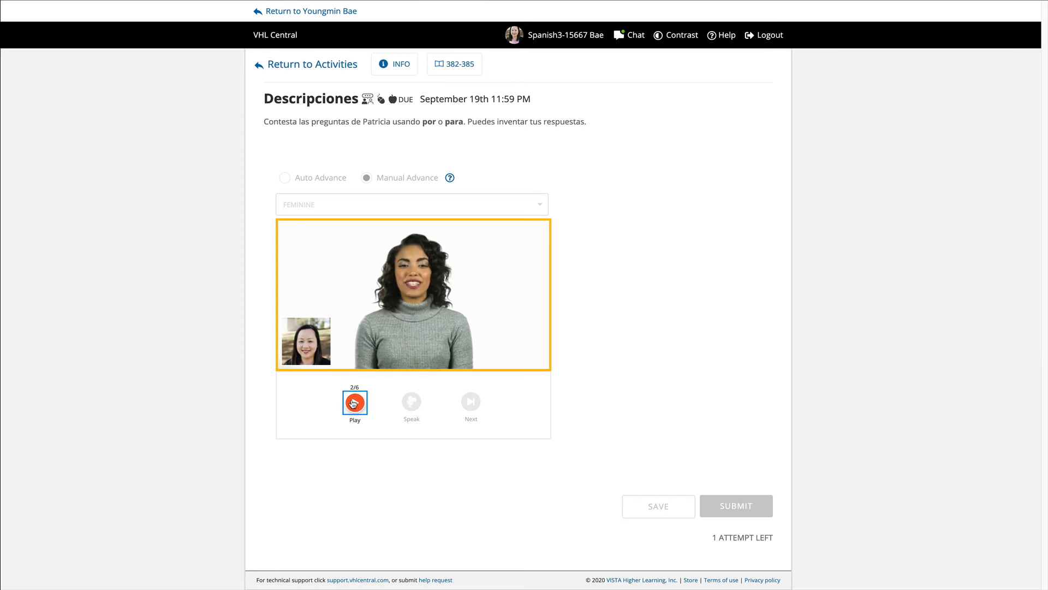
pyautogui.click(355, 403)
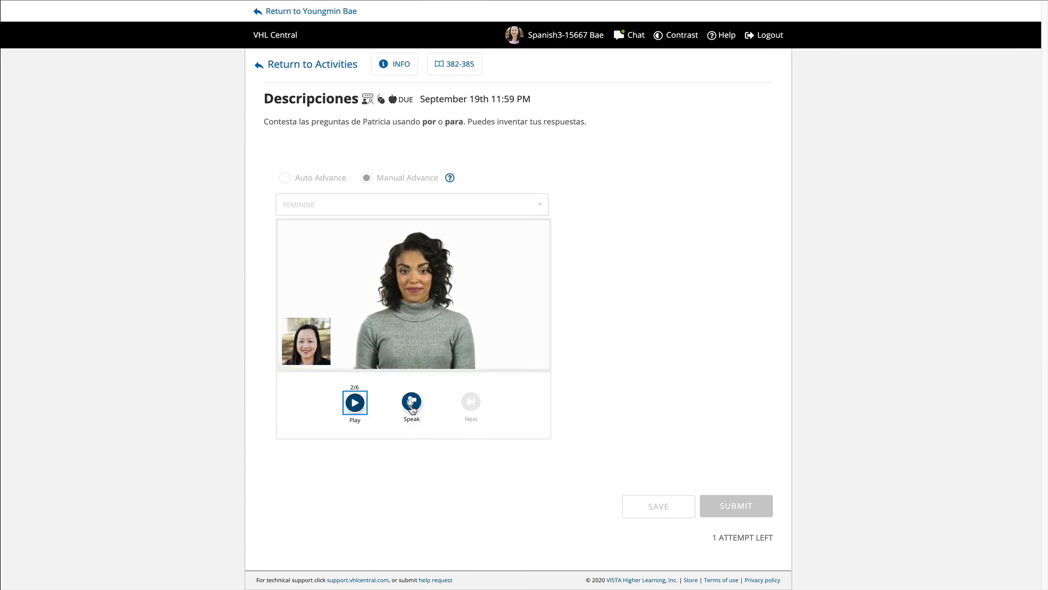
pyautogui.click(411, 402)
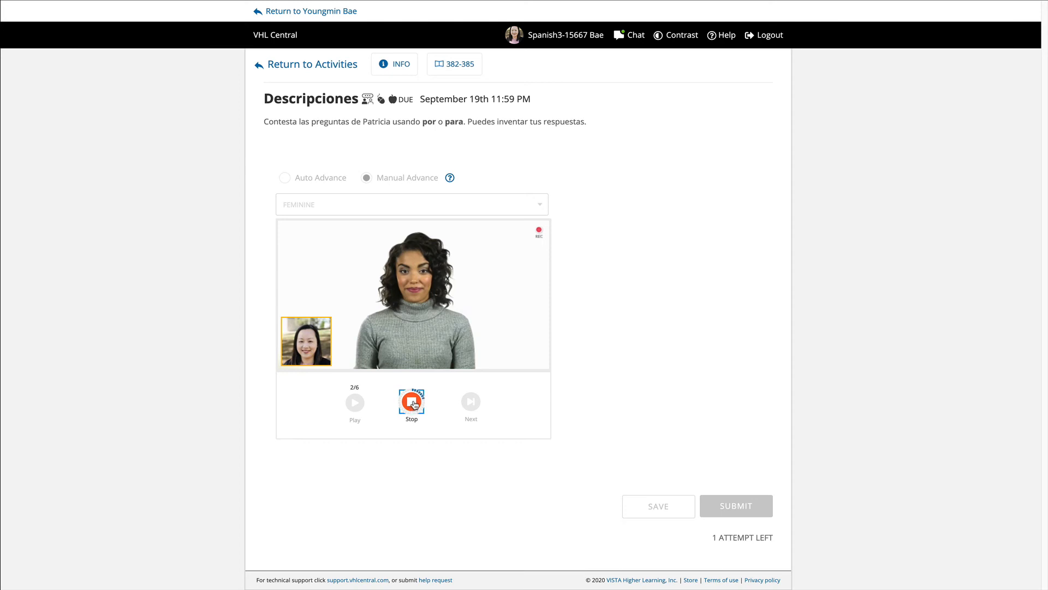
pyautogui.click(412, 403)
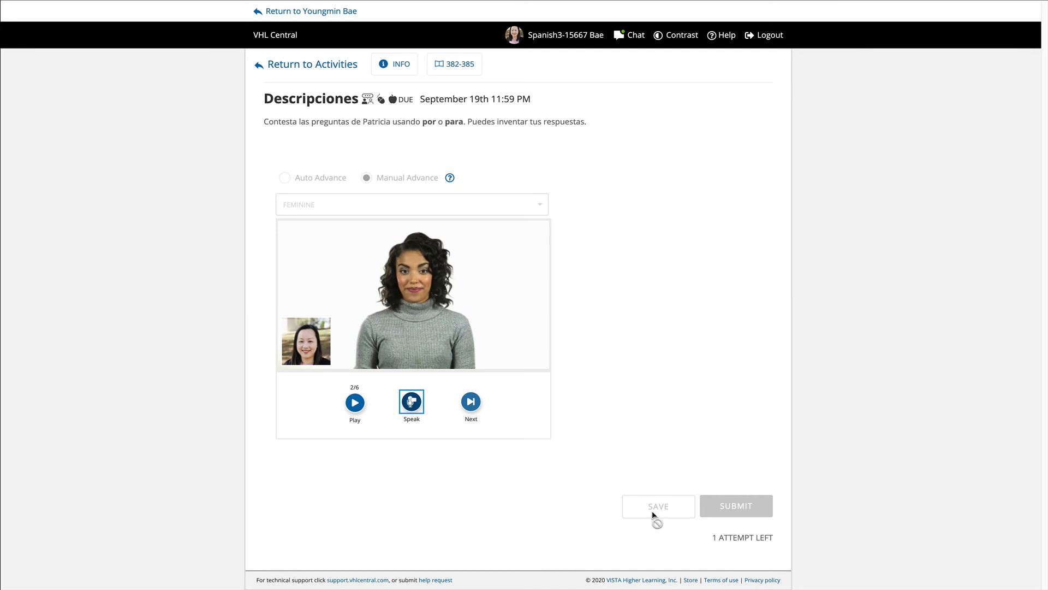
pyautogui.moveTo(746, 548)
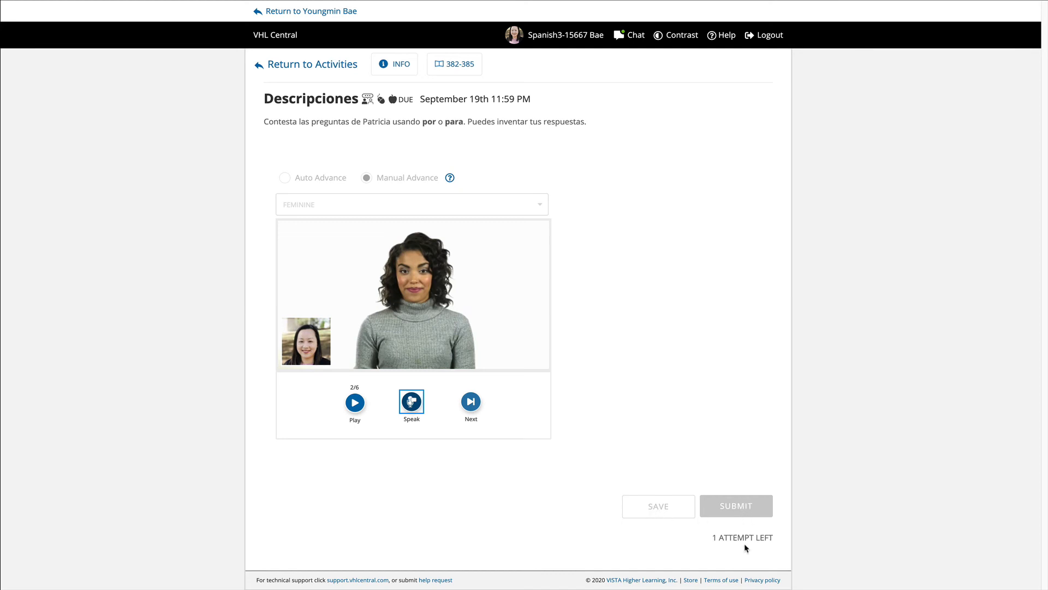
pyautogui.moveTo(652, 510)
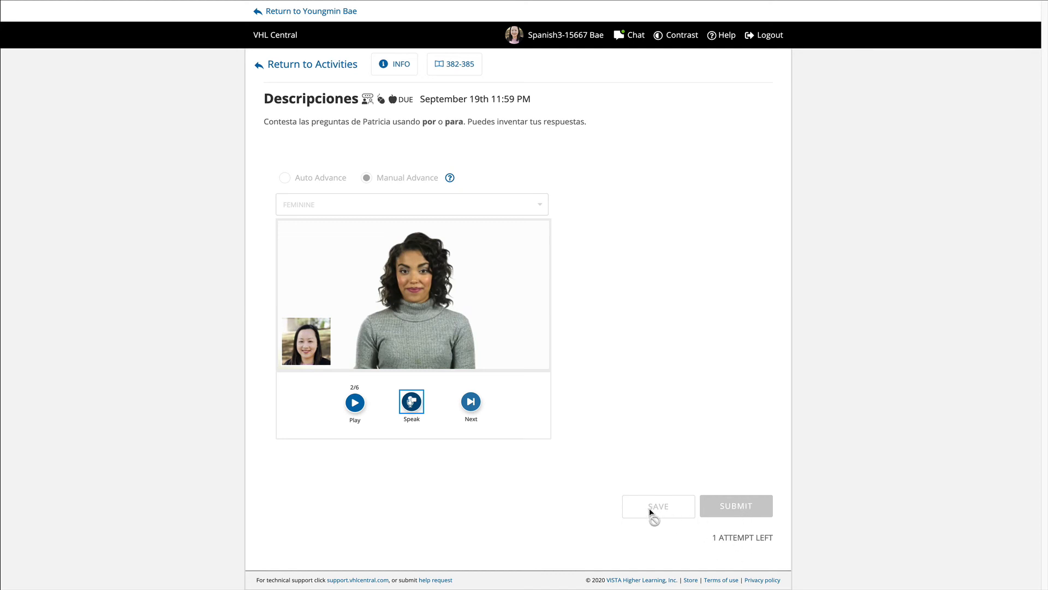
pyautogui.moveTo(398, 419)
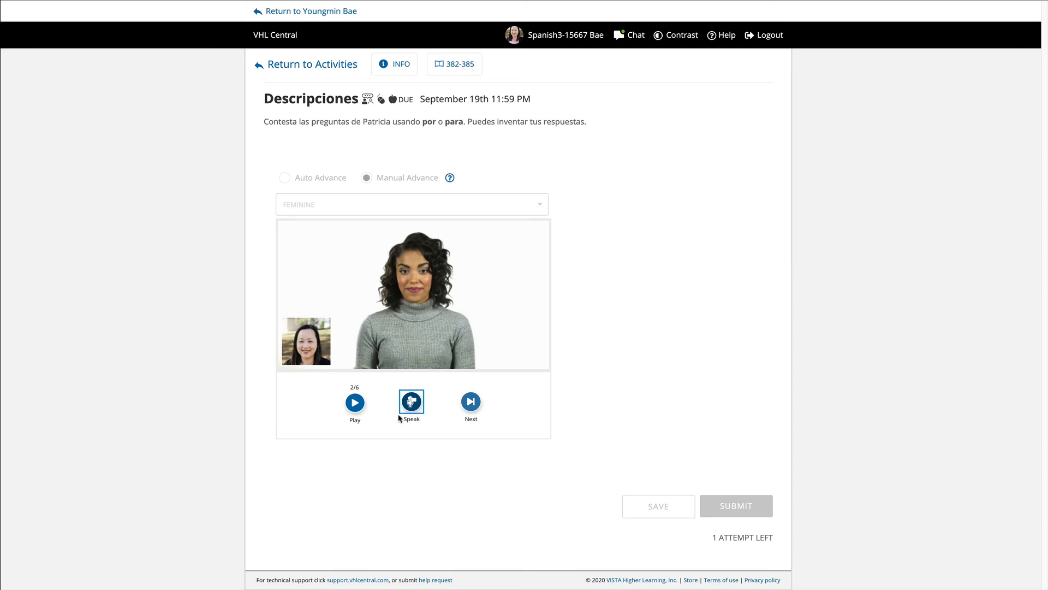
pyautogui.moveTo(471, 478)
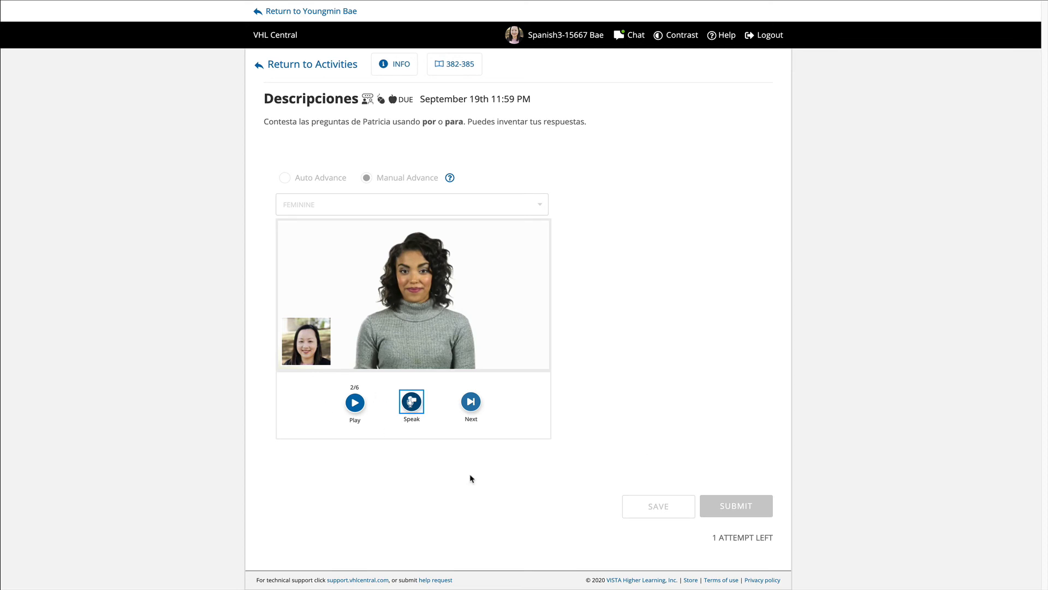
pyautogui.moveTo(762, 505)
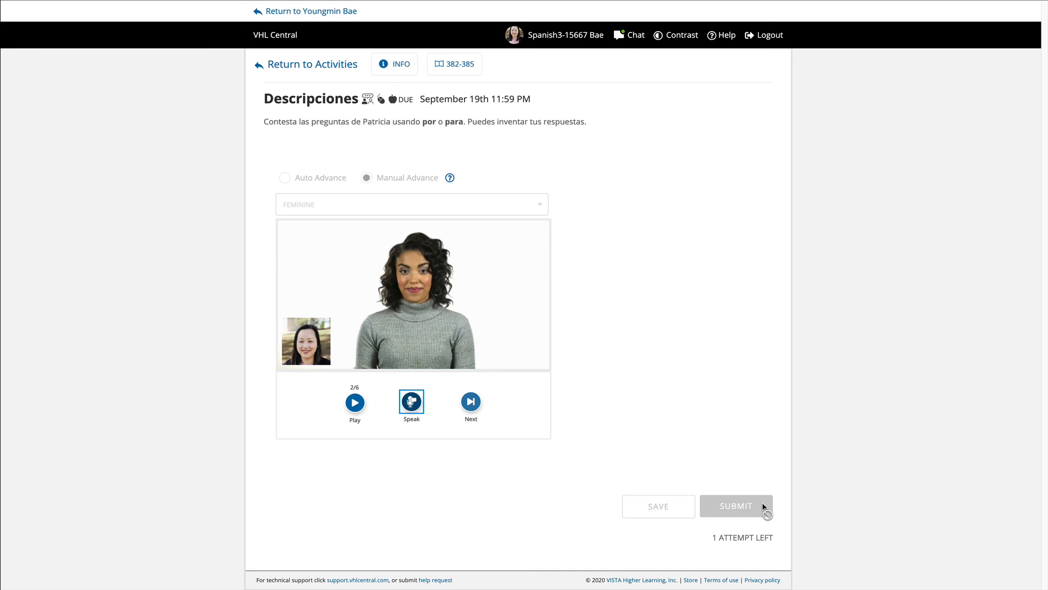
pyautogui.moveTo(755, 451)
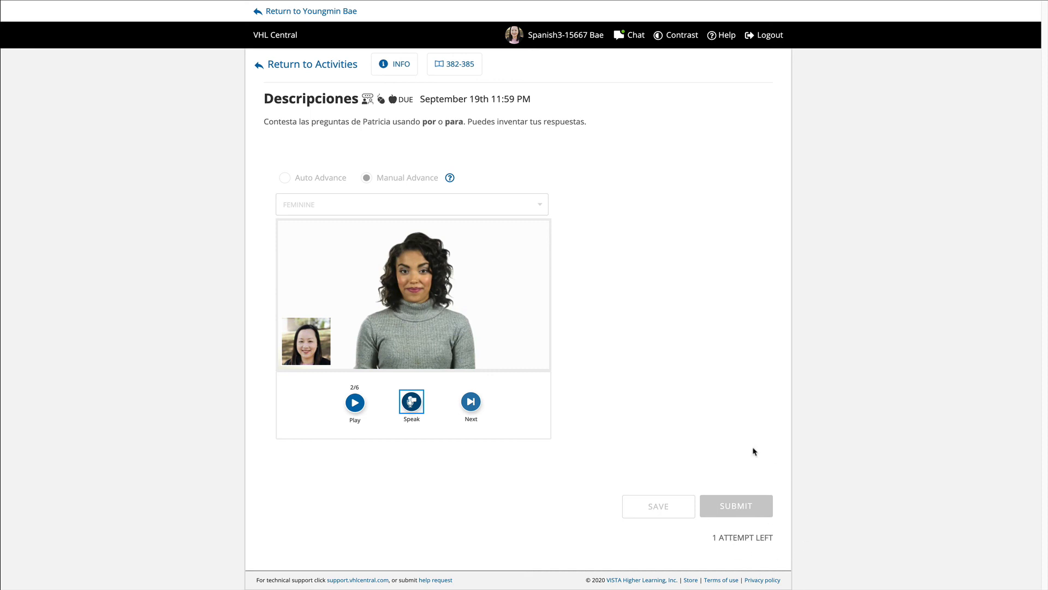
pyautogui.moveTo(720, 285)
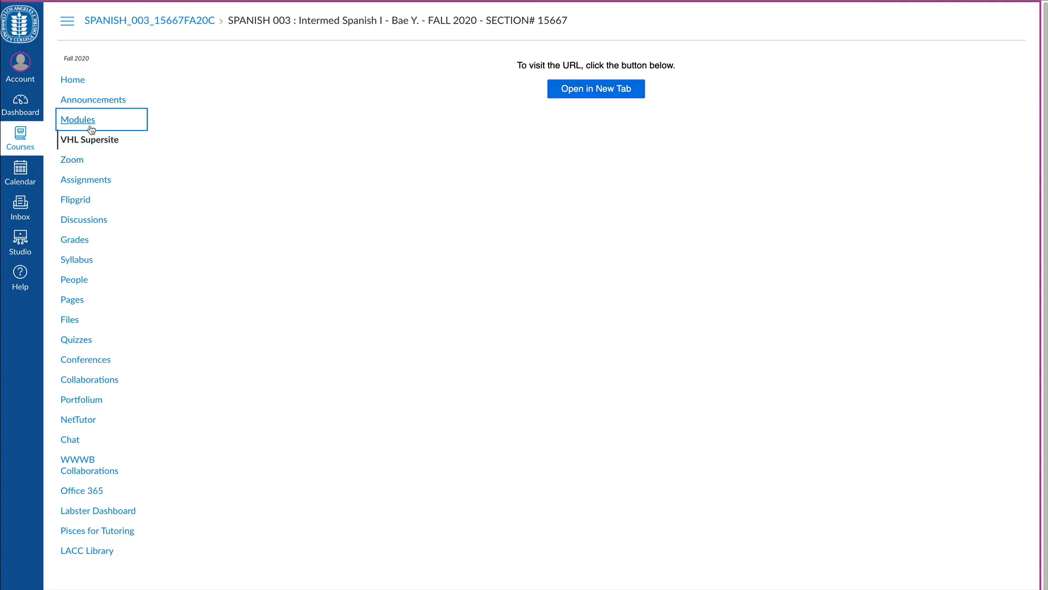
# Show the Modules page listing the Module 2 and Module 1 Lección 11 items
pyautogui.click(78, 119)
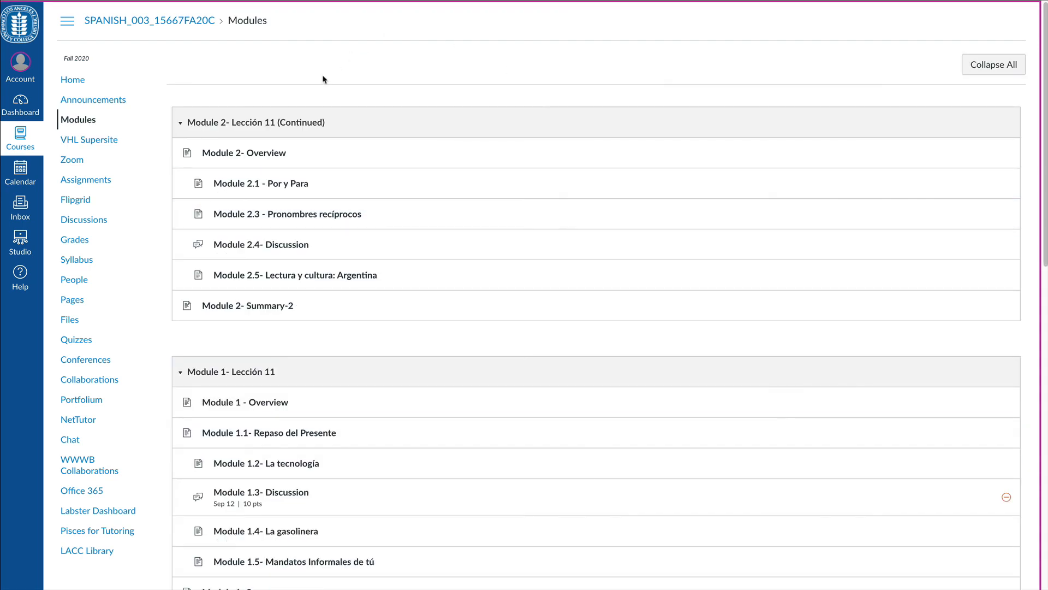
pyautogui.moveTo(276, 255)
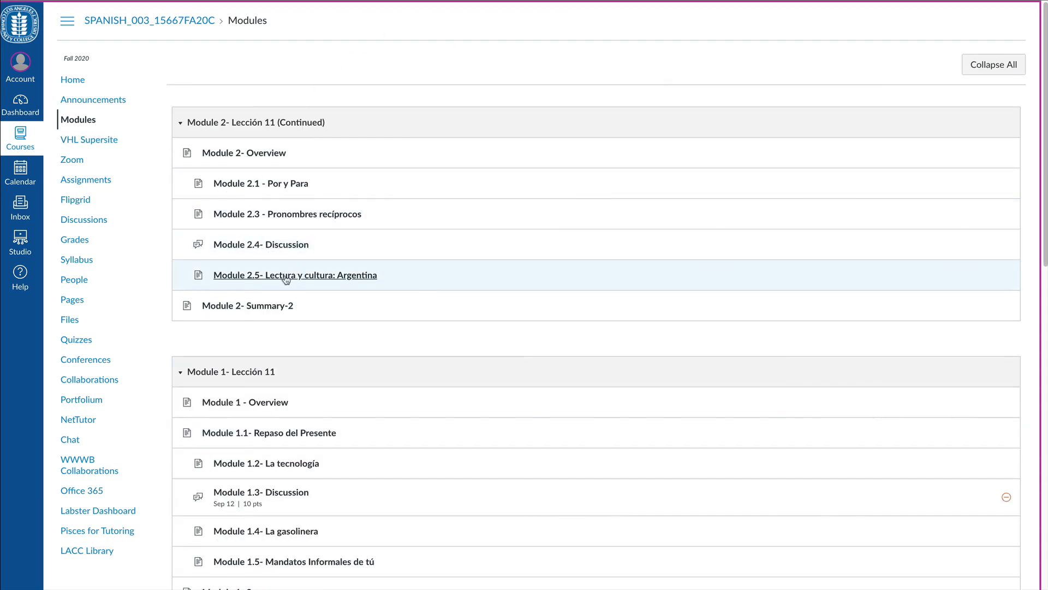
pyautogui.moveTo(287, 275)
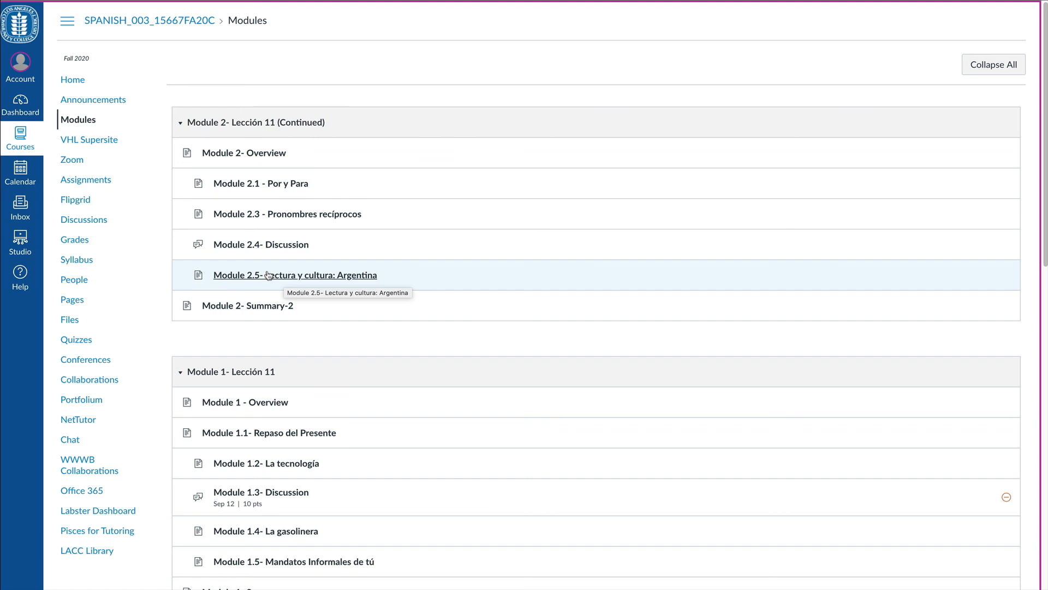
pyautogui.moveTo(266, 184)
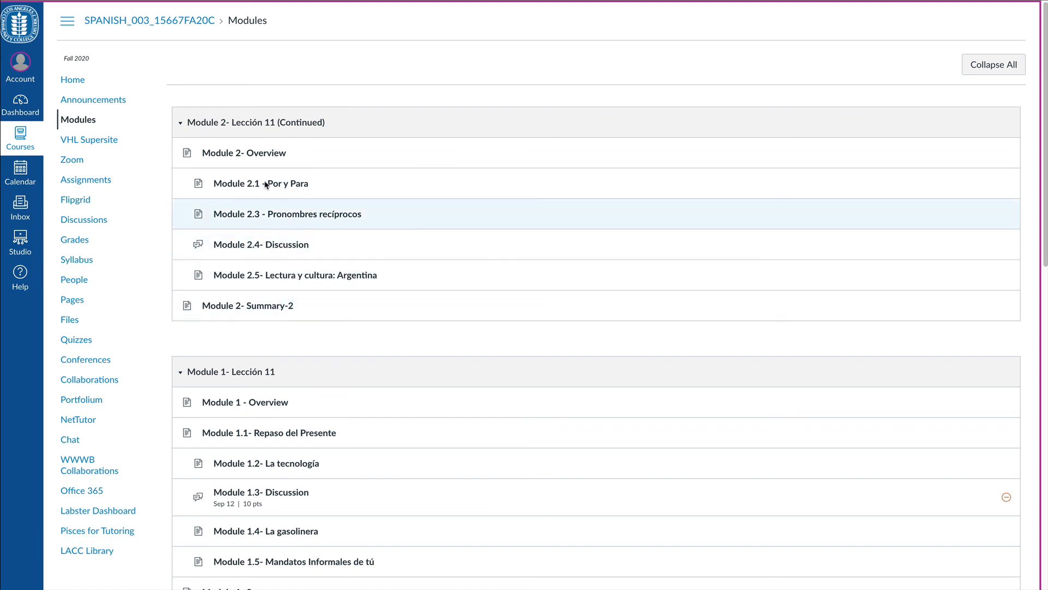
pyautogui.moveTo(702, 60)
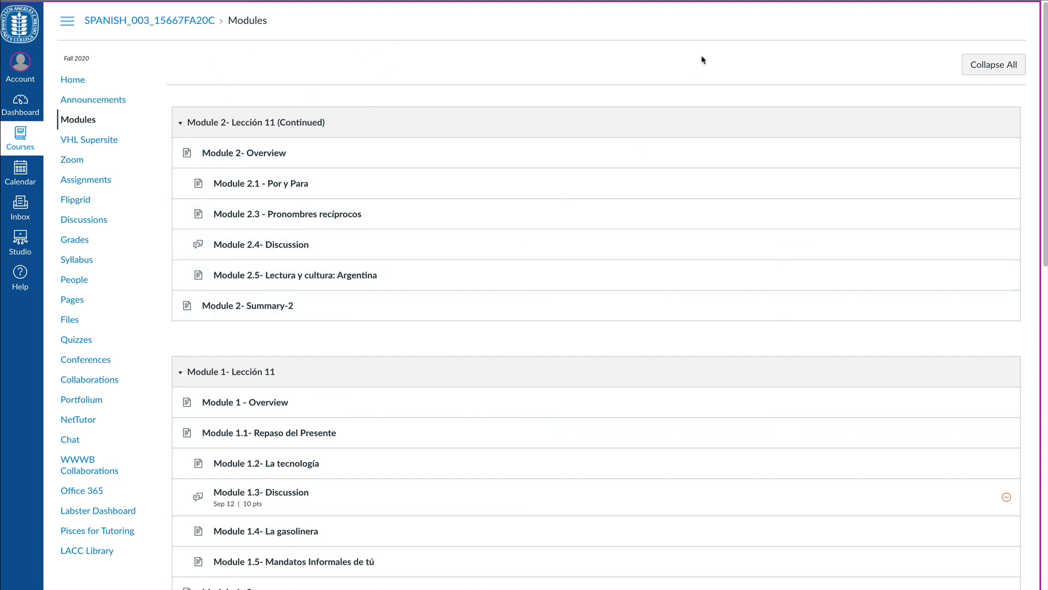